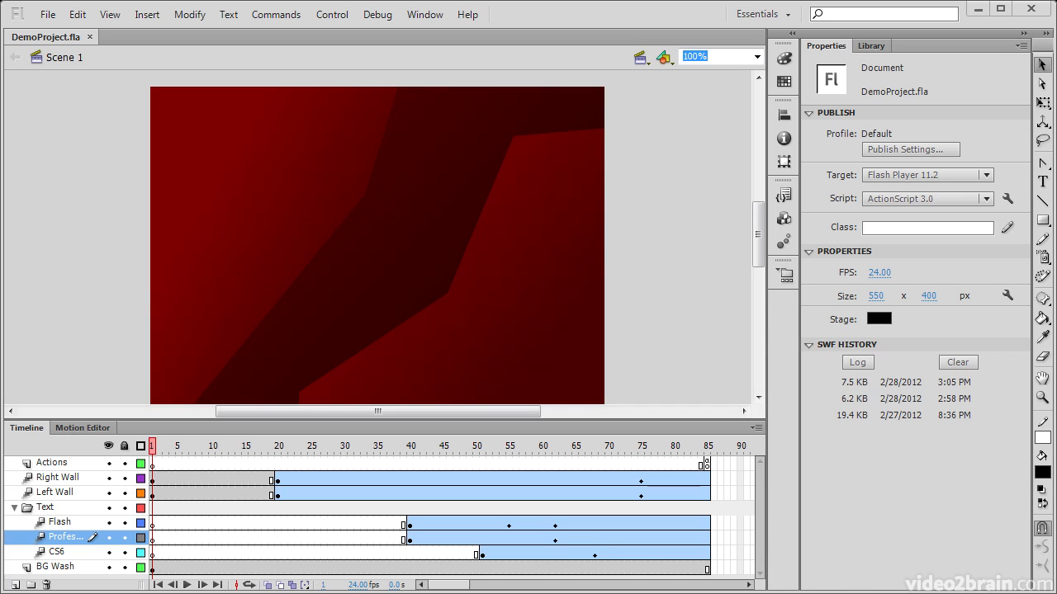
mouse_move(219, 181)
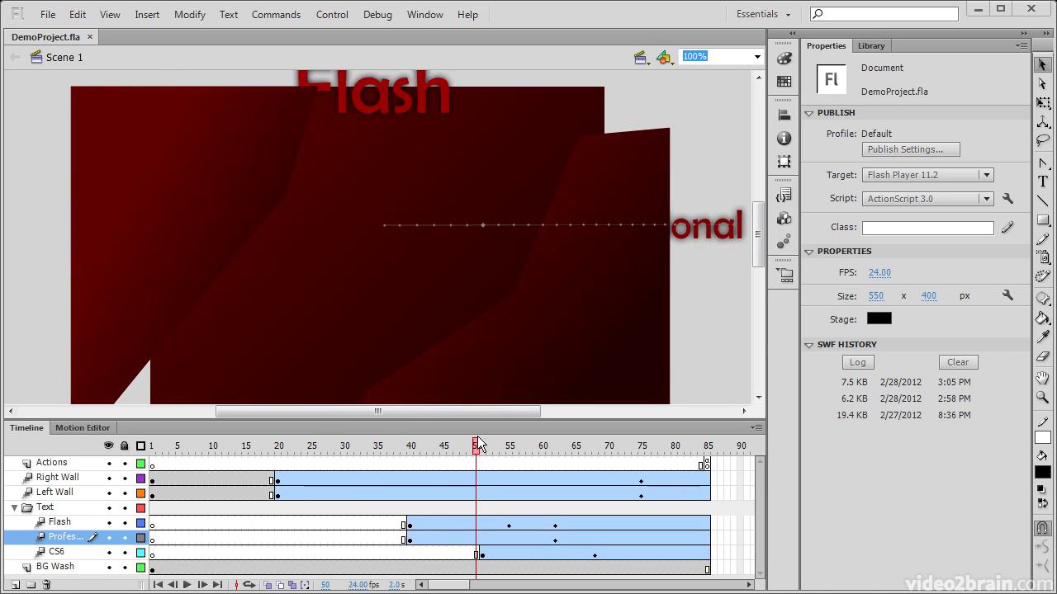
- Scrub the Timeline through the title animation and return to the start
drag(480, 443, 603, 444)
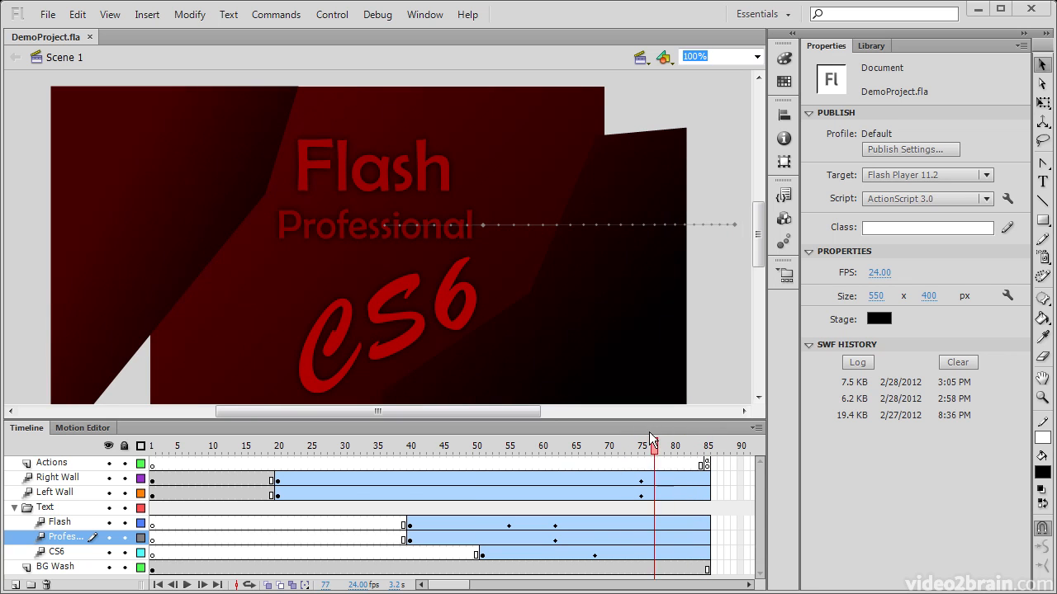
click(337, 446)
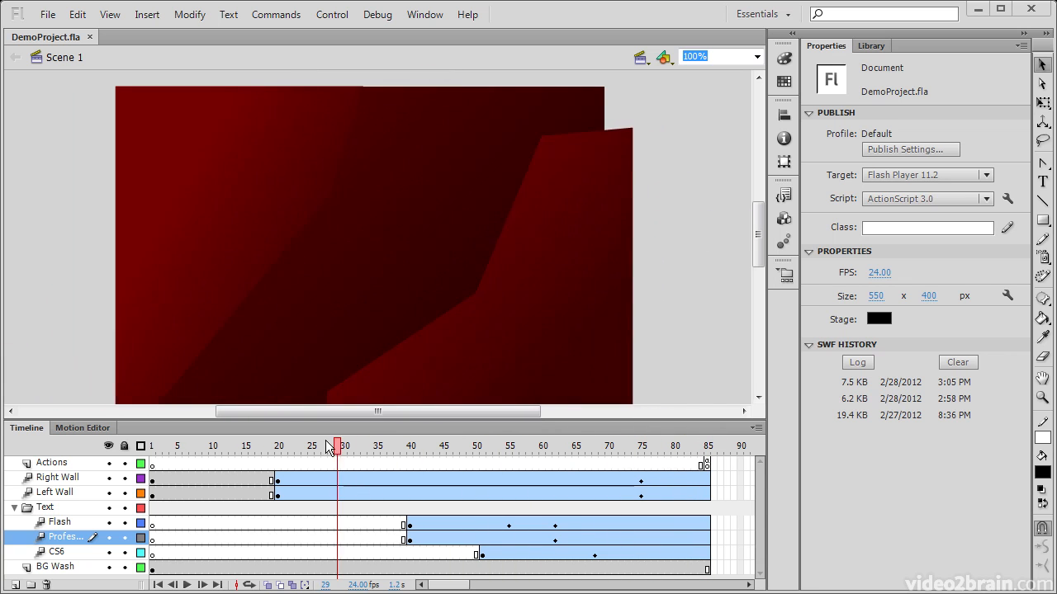
click(151, 446)
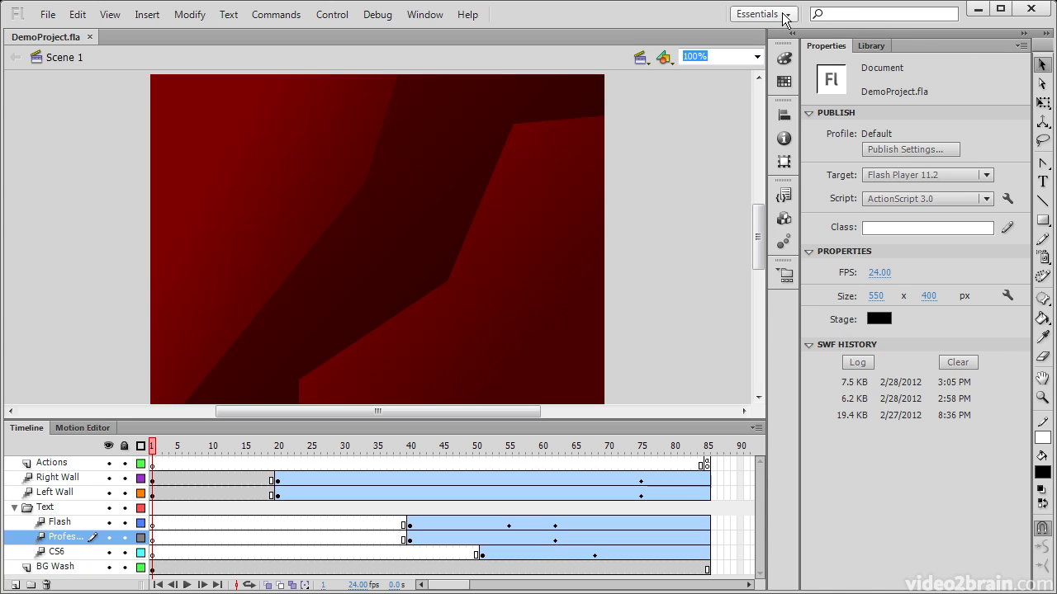
mouse_move(1043, 66)
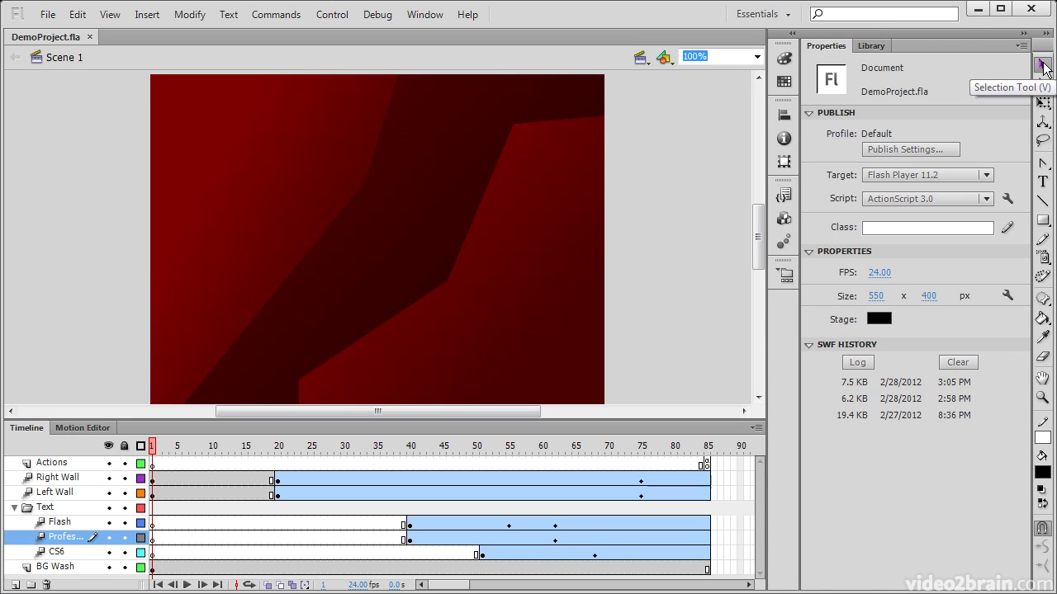
mouse_move(1043, 66)
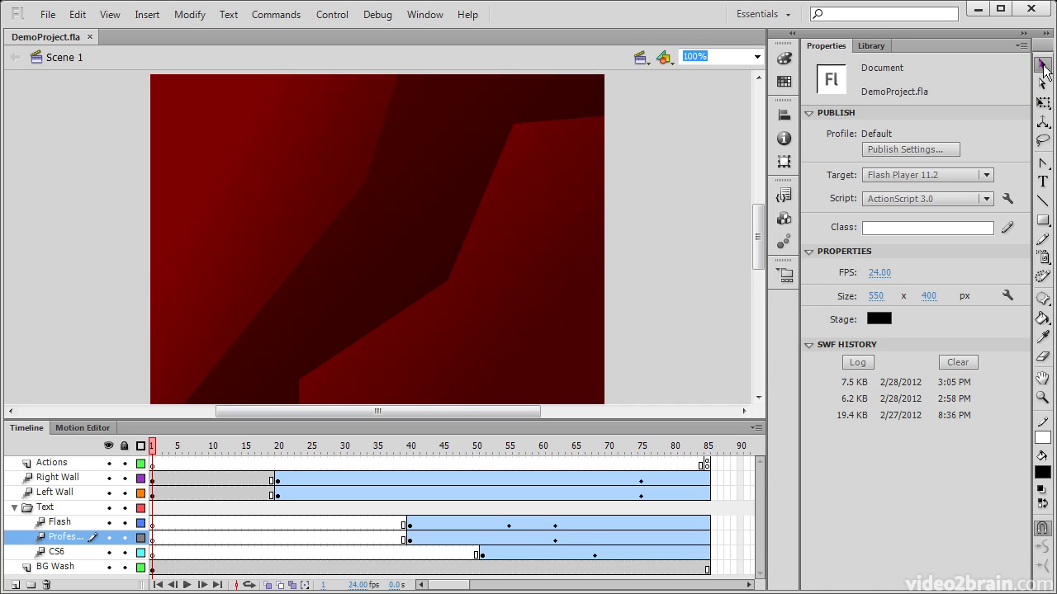
mouse_move(1042, 376)
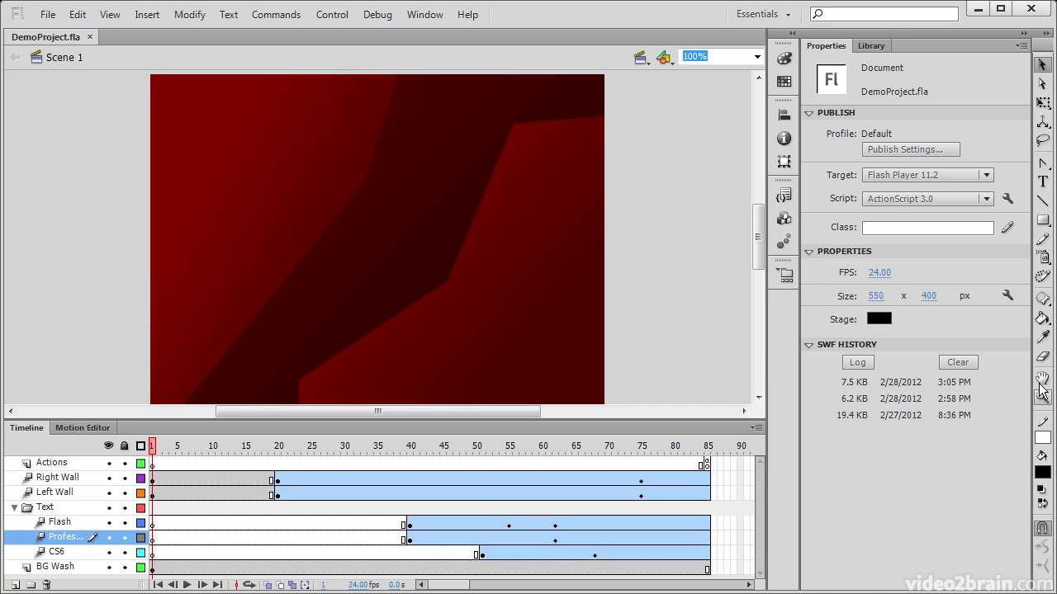
mouse_move(1042, 64)
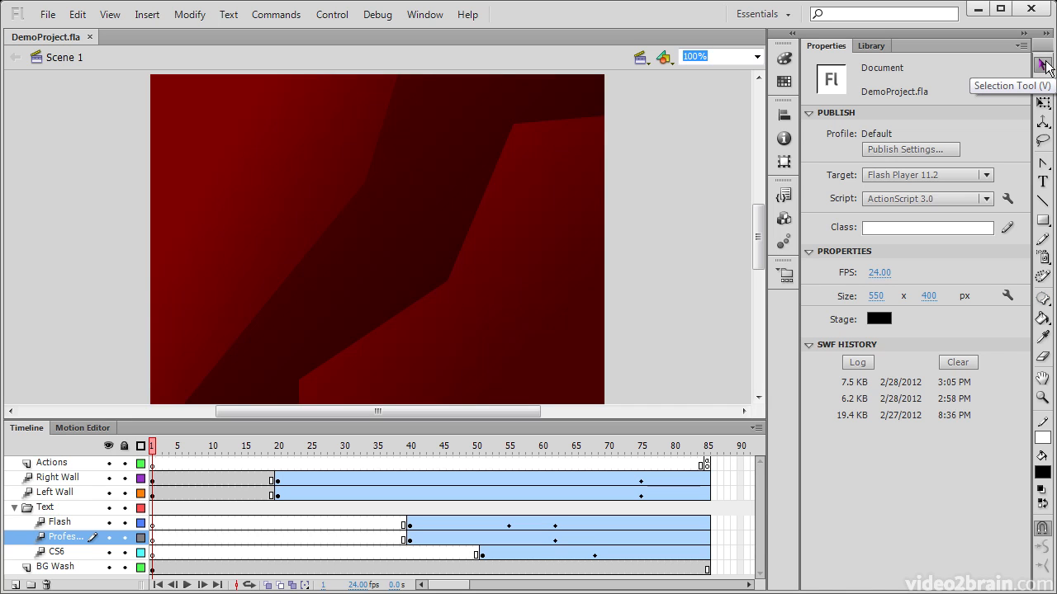
mouse_move(894, 58)
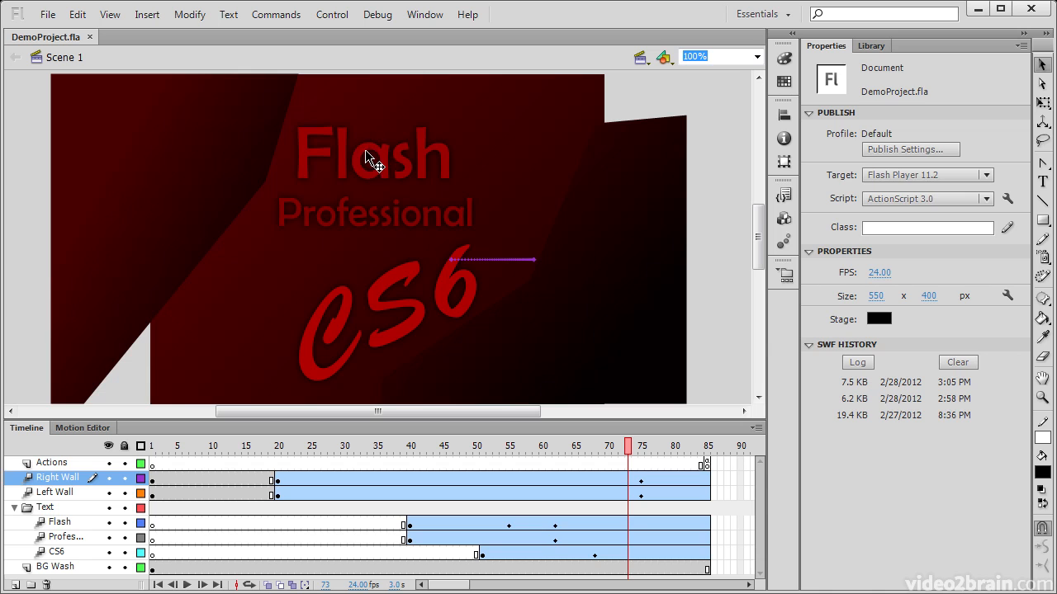
- Select the CS6 text and the left wall to inspect their properties, then deselect
click(374, 213)
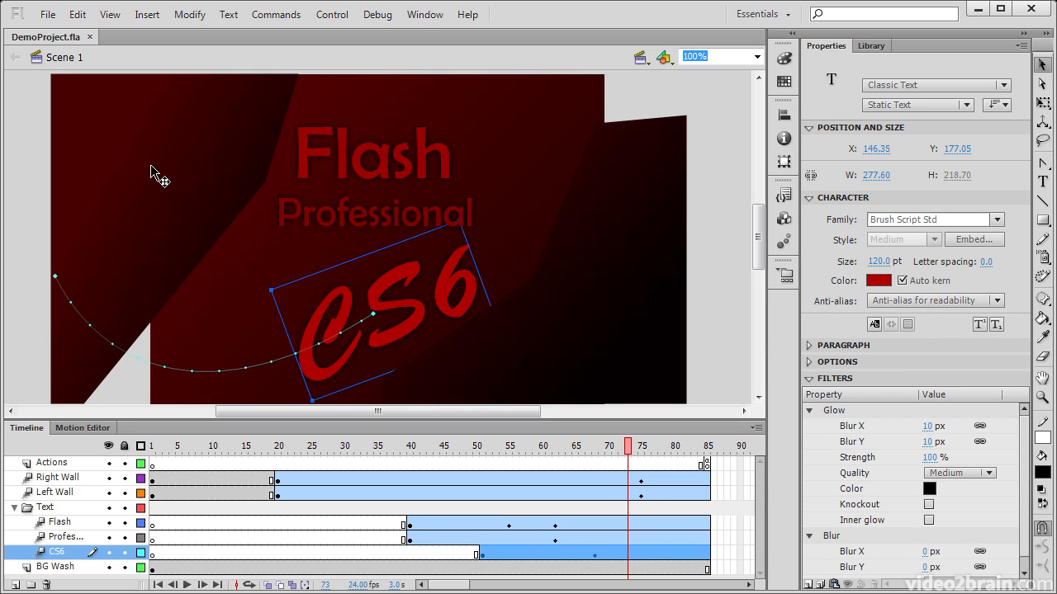
click(55, 492)
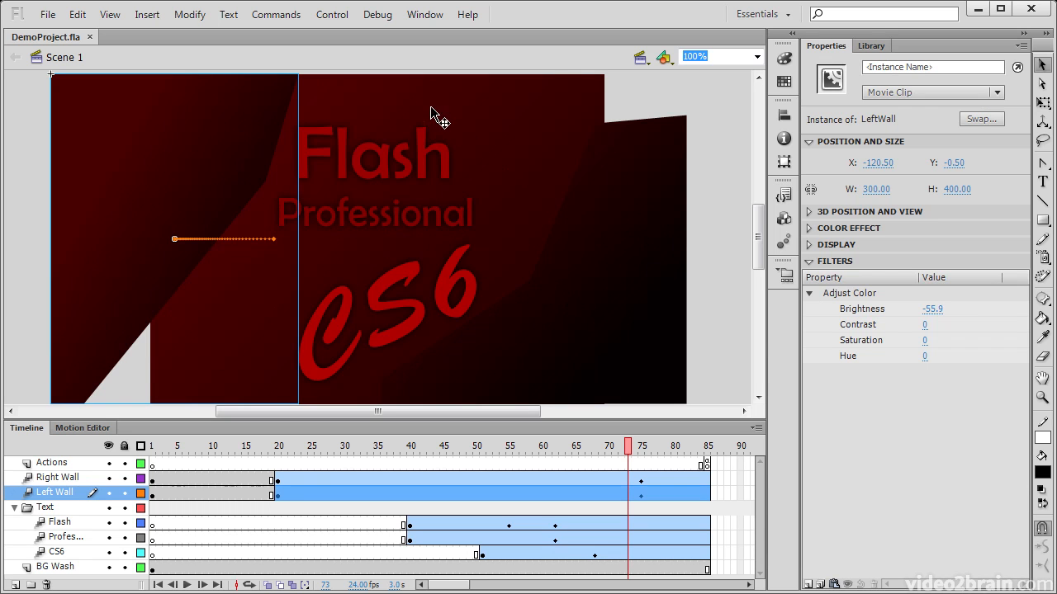
click(55, 566)
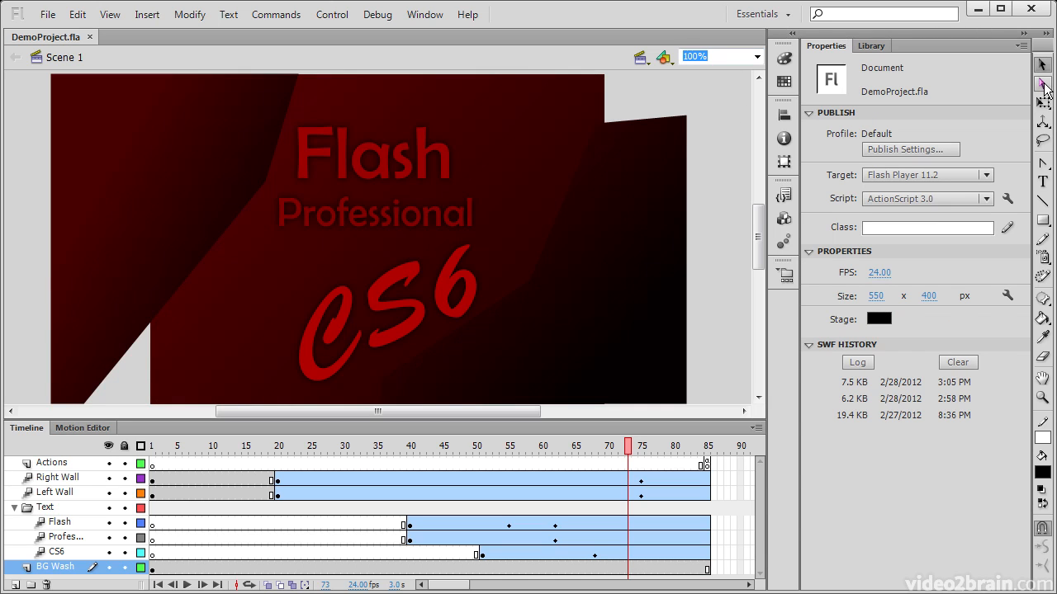
mouse_move(1042, 86)
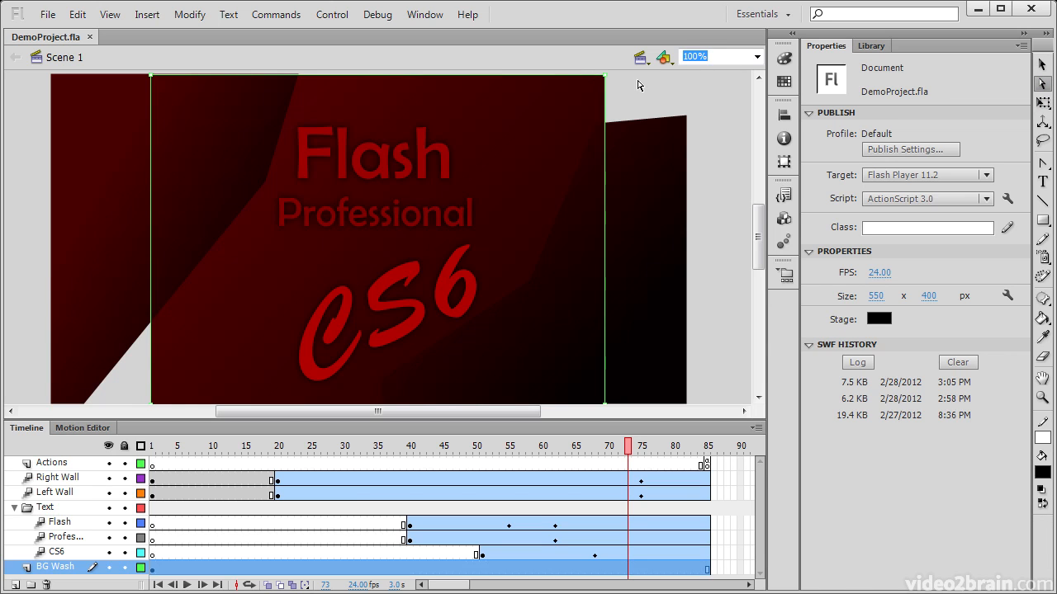
mouse_move(609, 81)
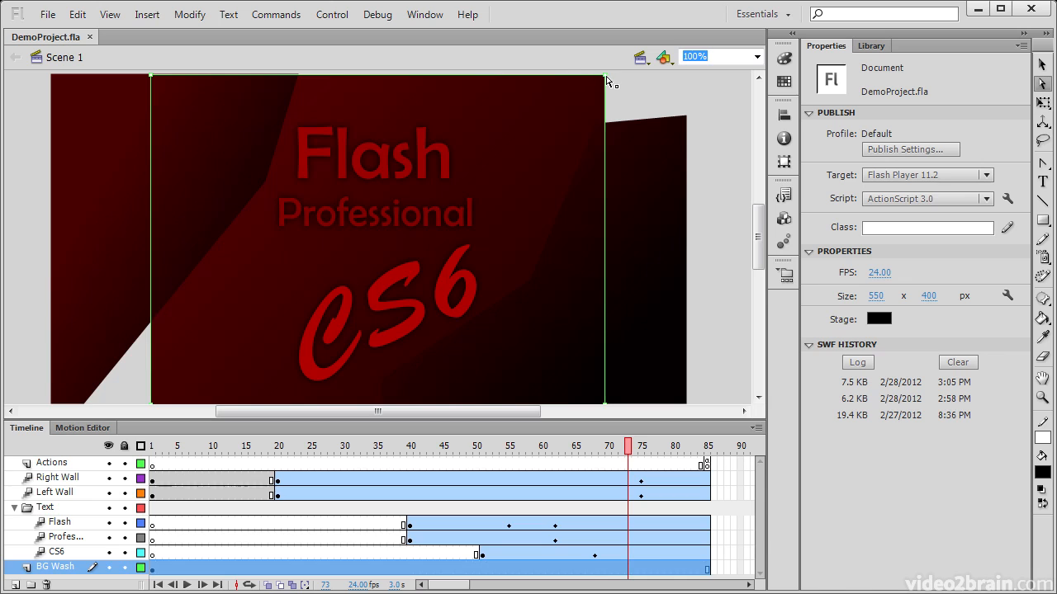
mouse_move(655, 80)
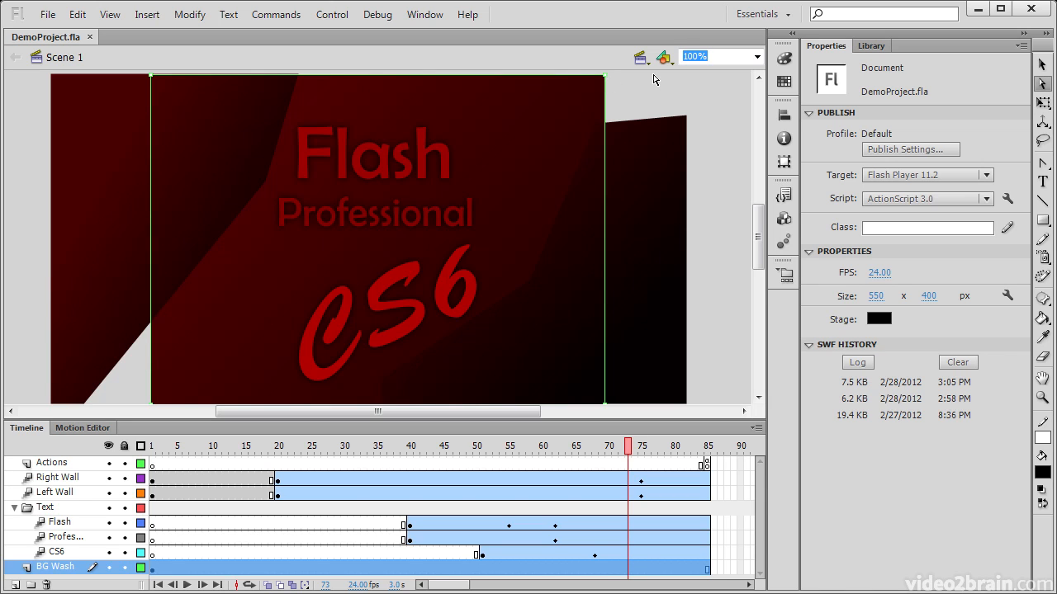
mouse_move(607, 99)
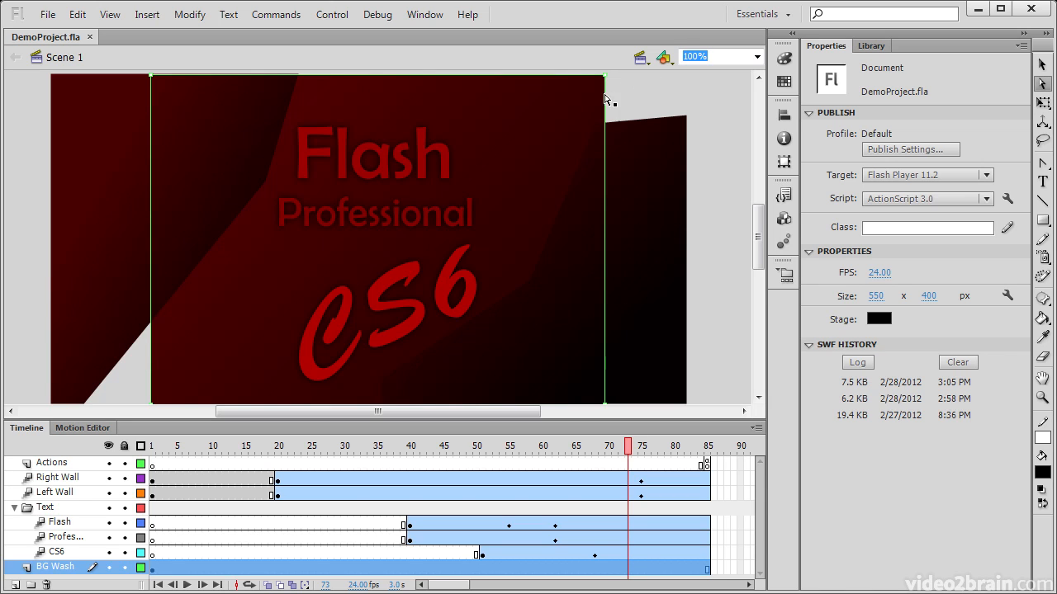
mouse_move(609, 82)
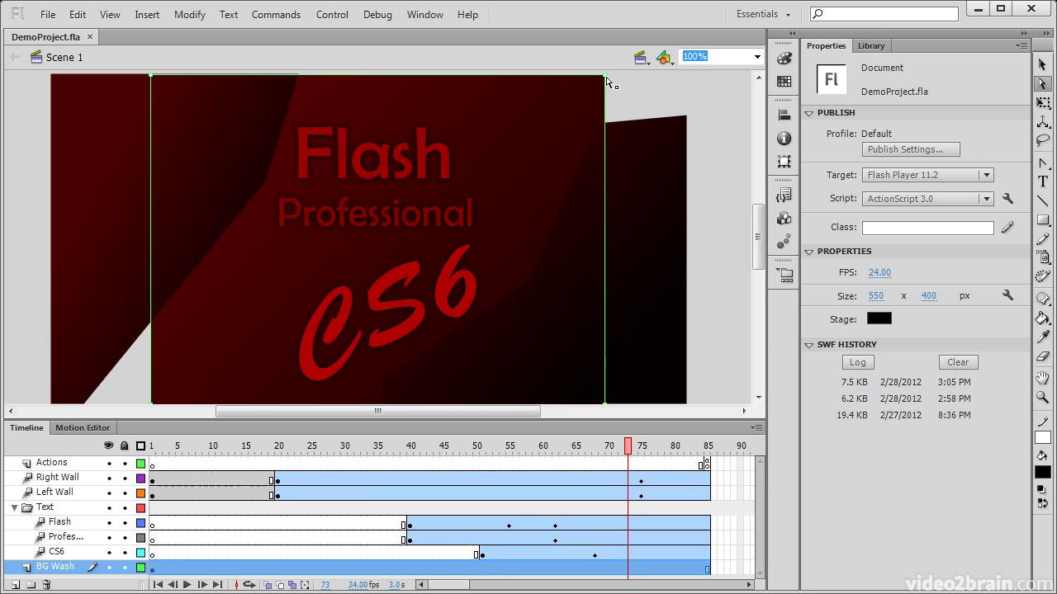
mouse_move(322, 193)
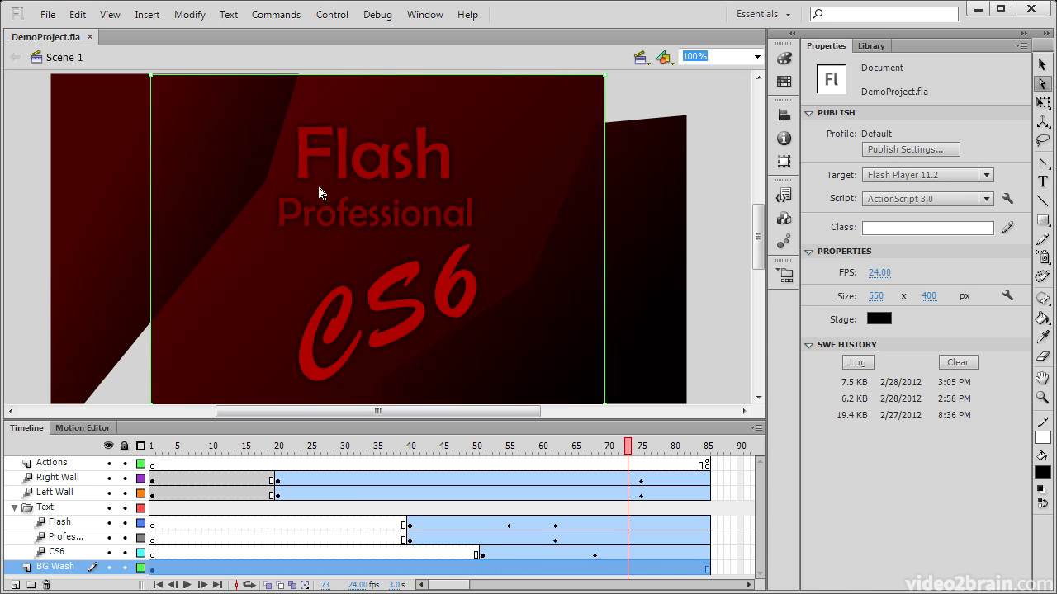
mouse_move(607, 82)
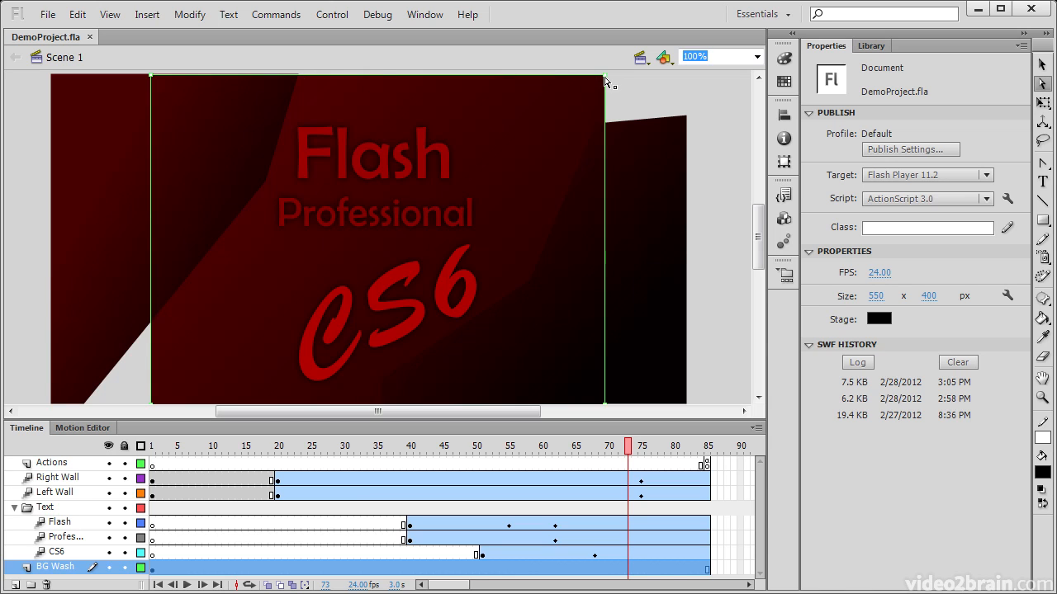
- Marquee the background wash with the Subselection tool to reveal its path outline
drag(605, 80, 541, 153)
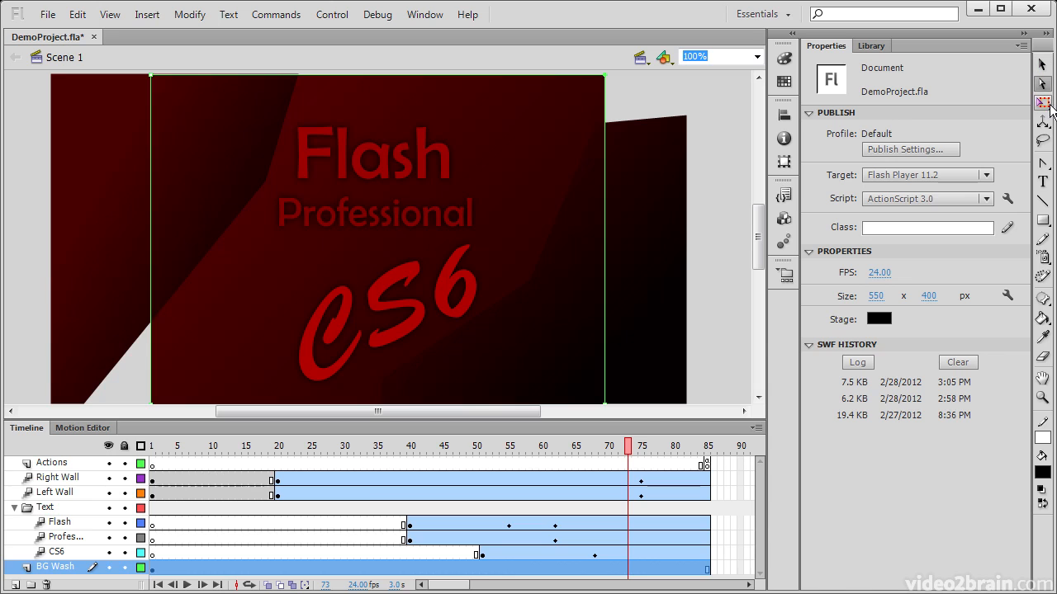
mouse_move(1043, 104)
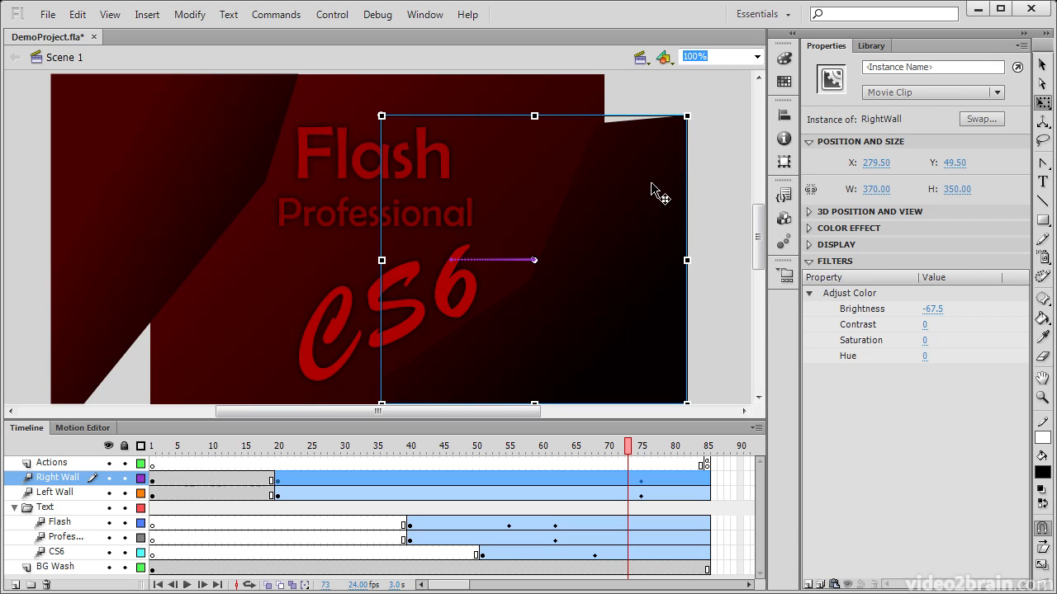
mouse_move(397, 99)
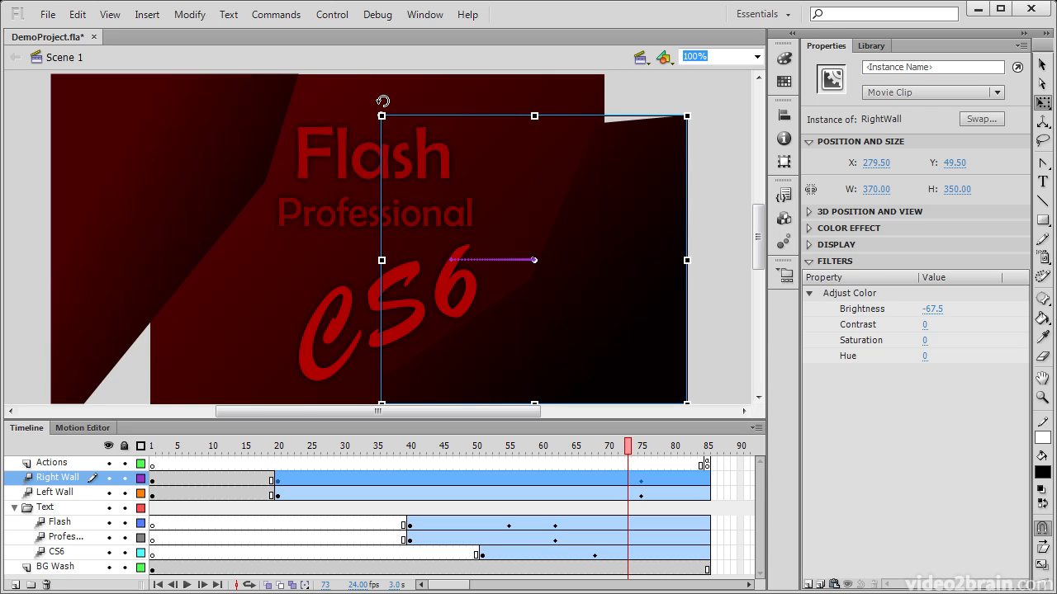
- Squeeze the right wall movie clip from 370 to about 284 px wide
drag(383, 100, 334, 131)
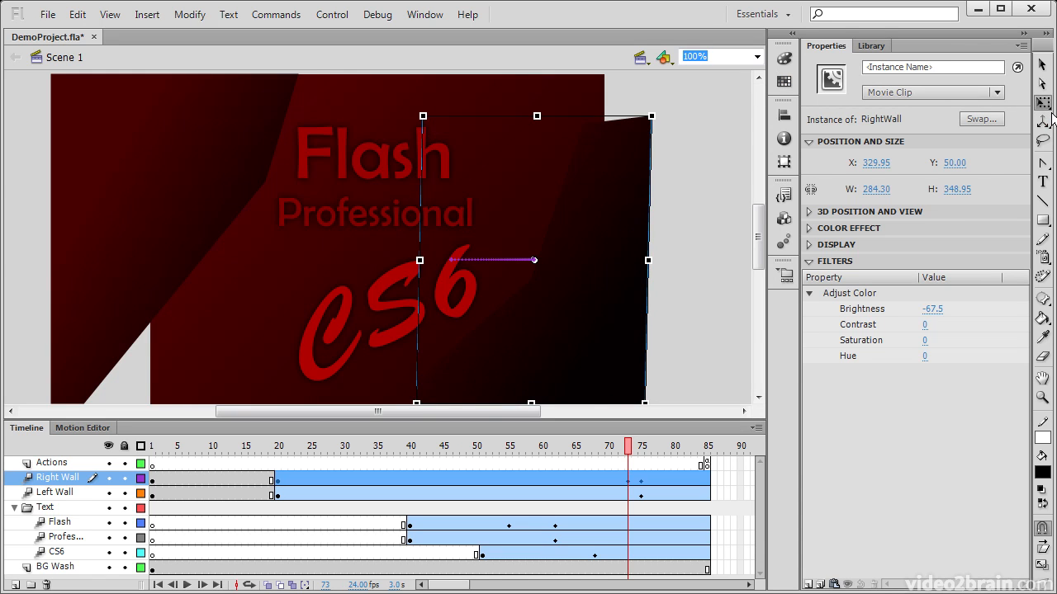
mouse_move(1043, 102)
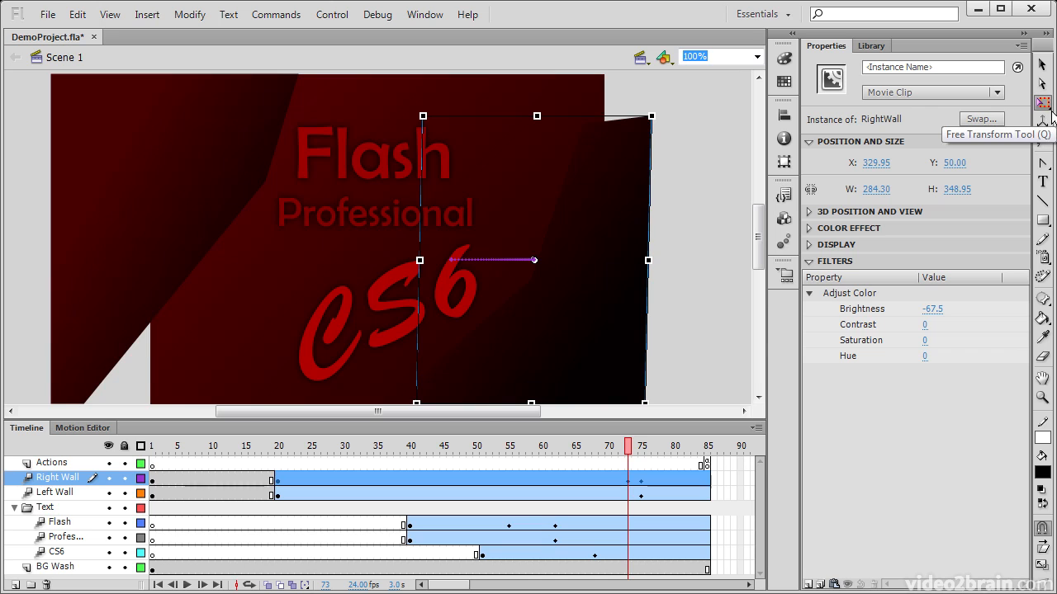
mouse_move(1043, 102)
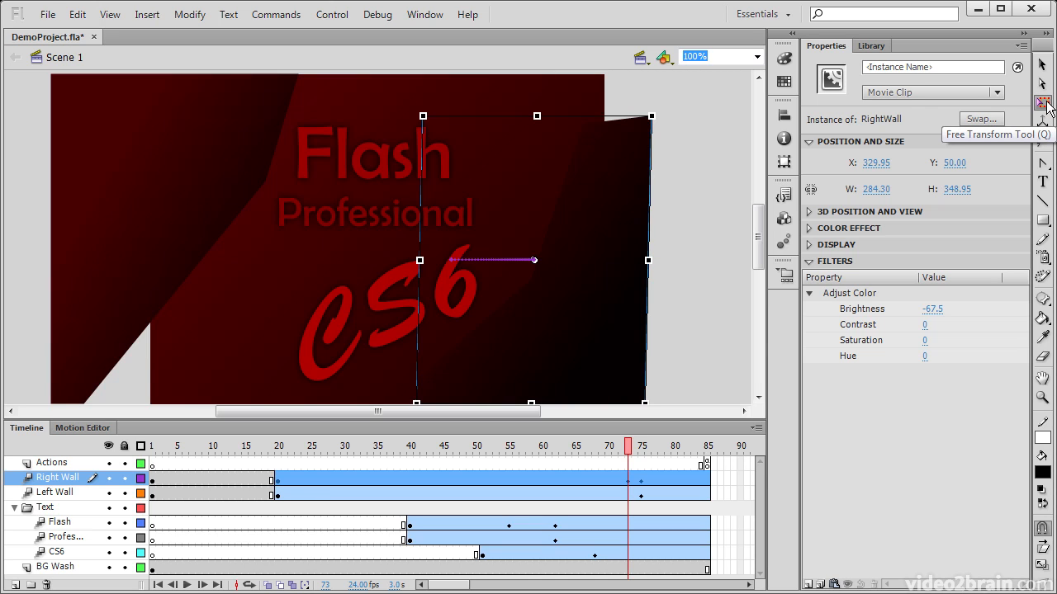
- Select the background wash shape with the Gradient Transform tool to adjust its gradient
click(1045, 103)
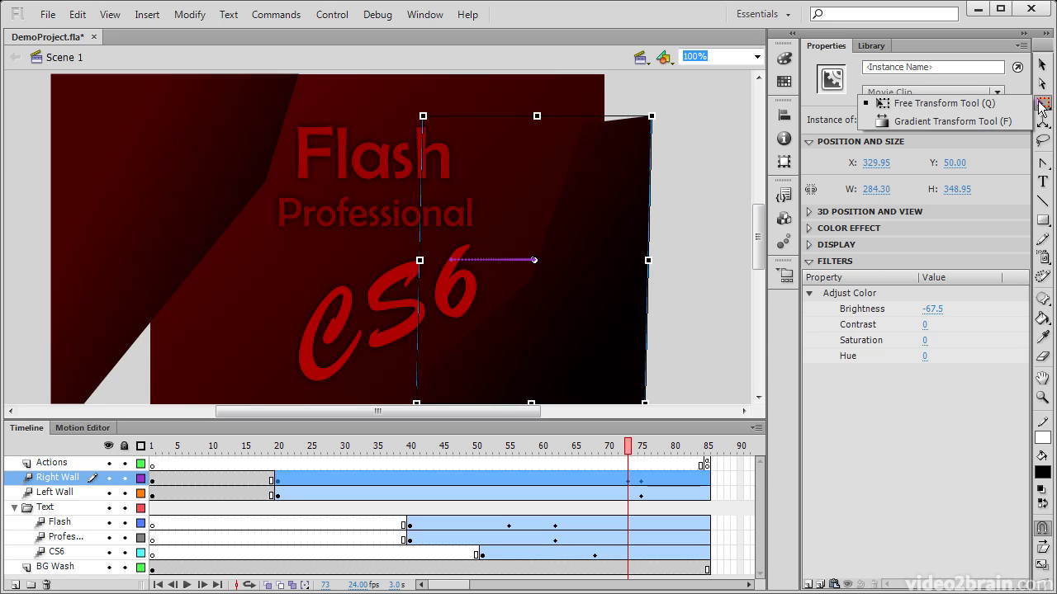
mouse_move(945, 121)
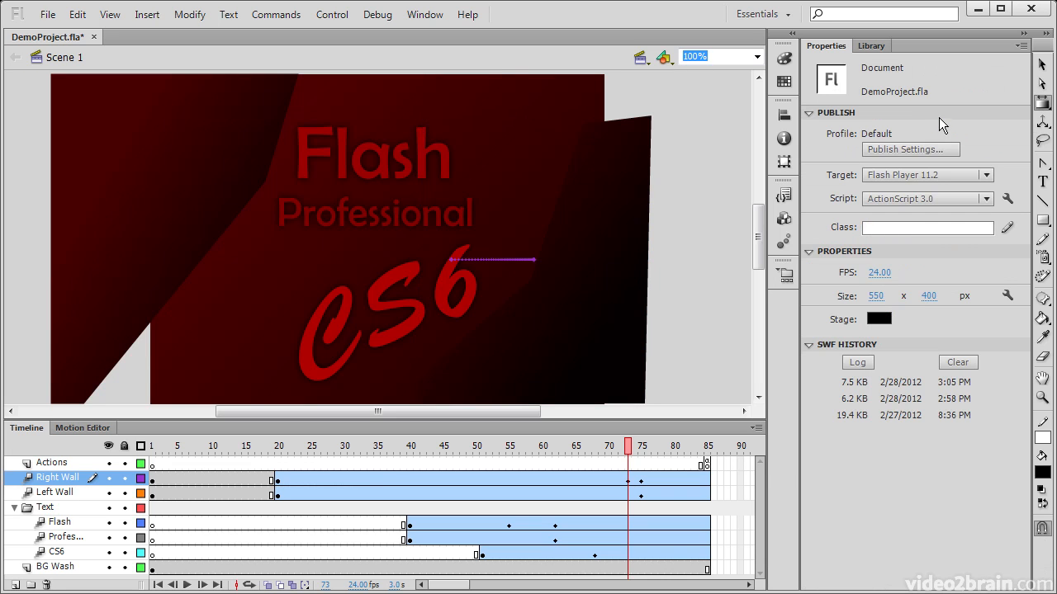
click(56, 566)
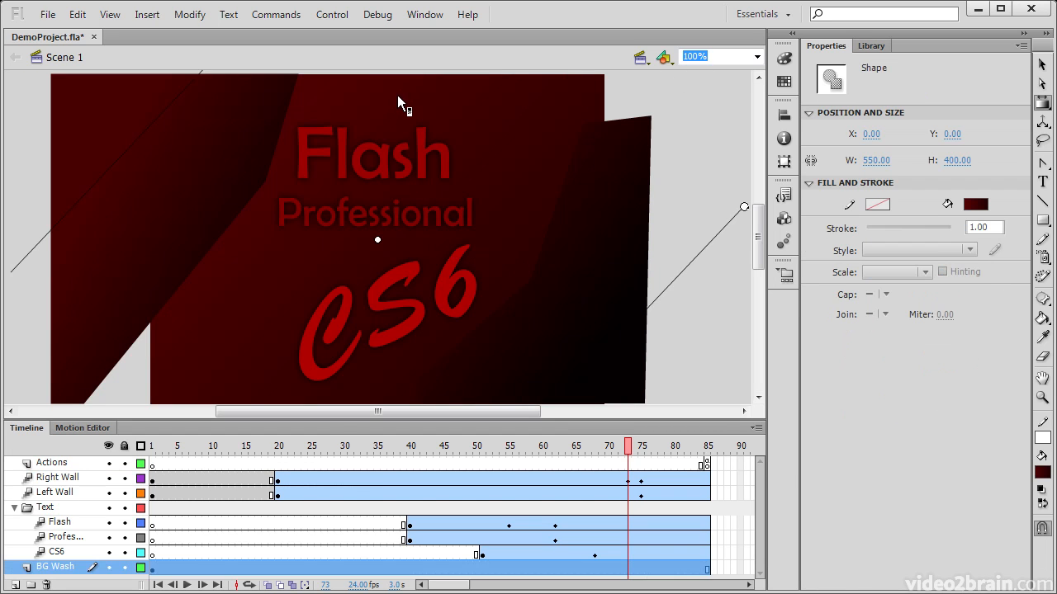
mouse_move(381, 240)
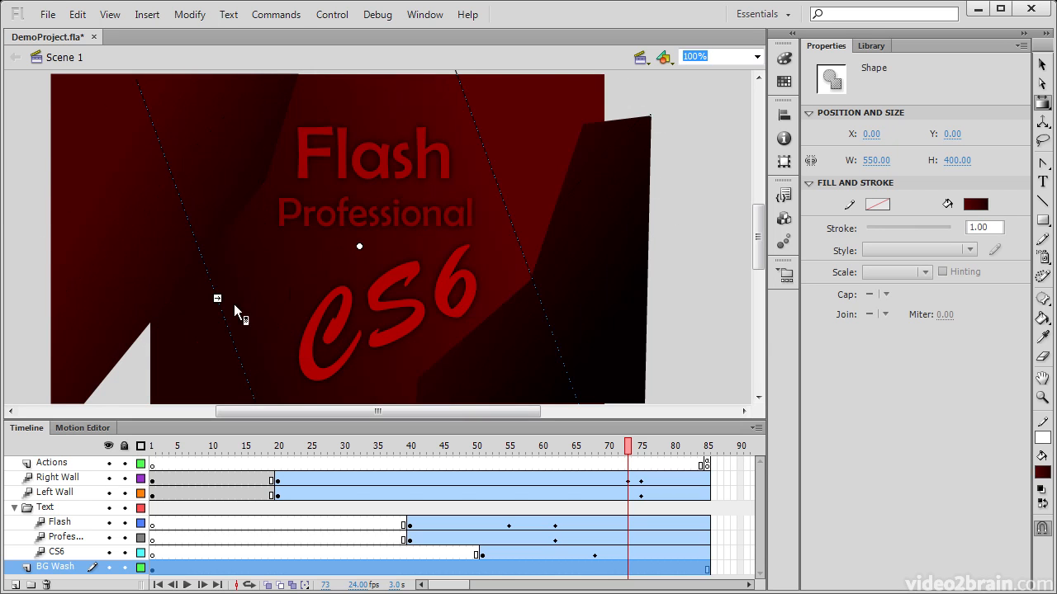
mouse_move(1042, 103)
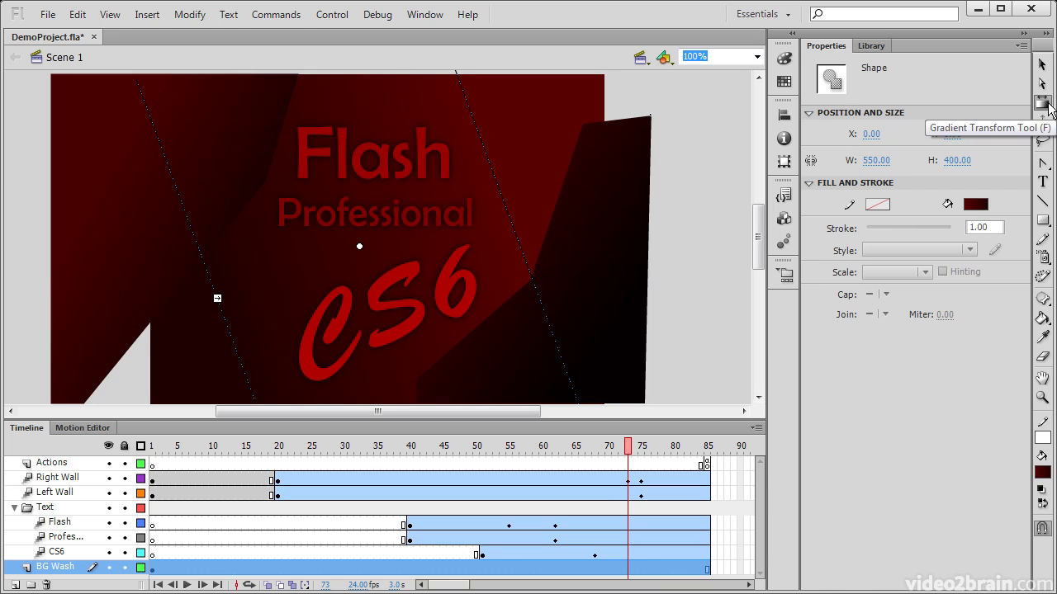
- Tilt the left wall in 3D, then shift it along its vertical and horizontal 3D axes
click(1042, 102)
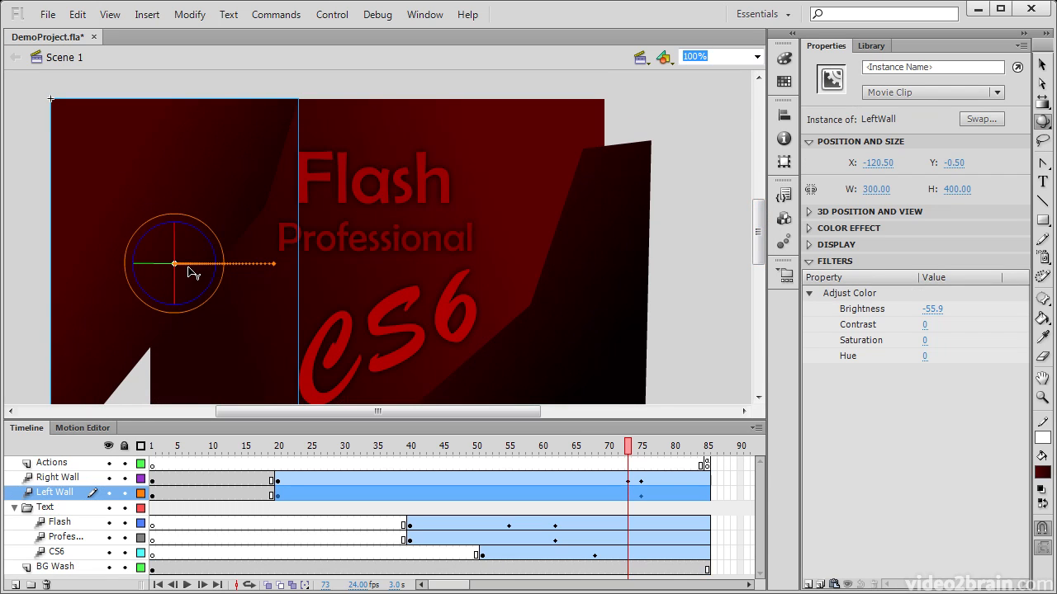
mouse_move(120, 277)
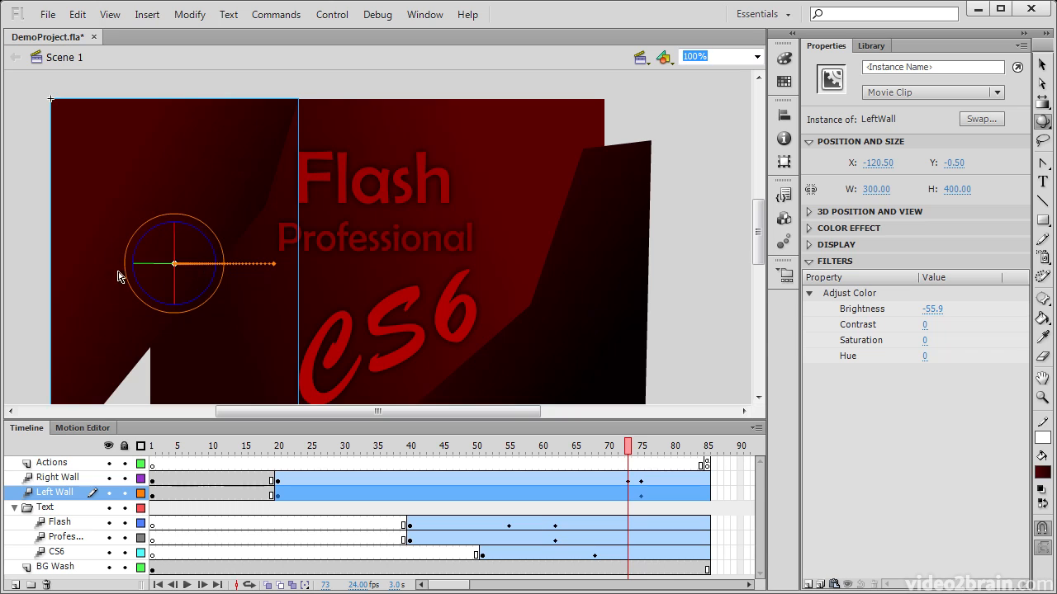
mouse_move(188, 278)
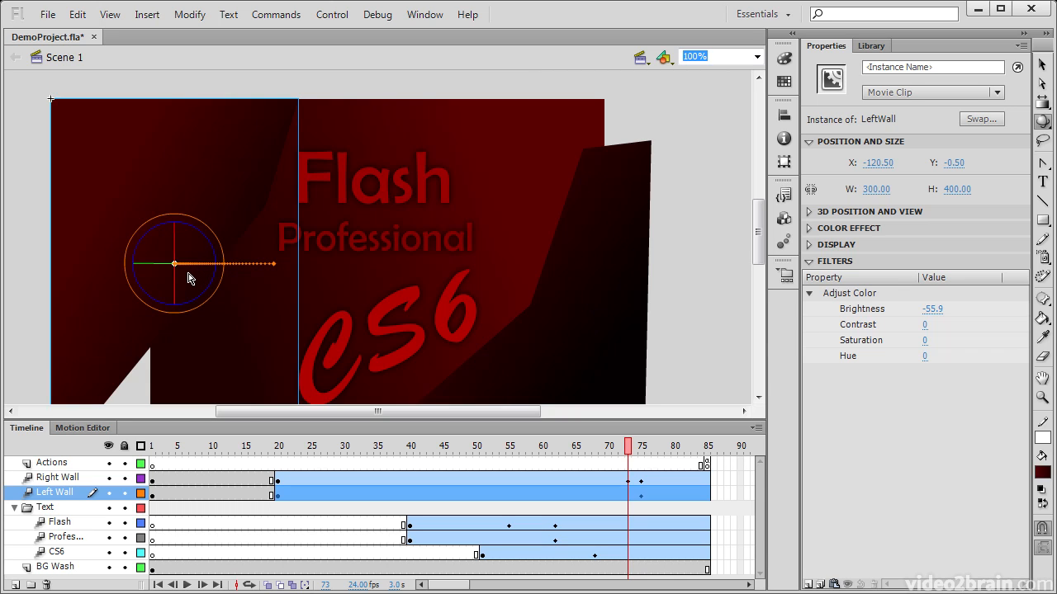
mouse_move(186, 280)
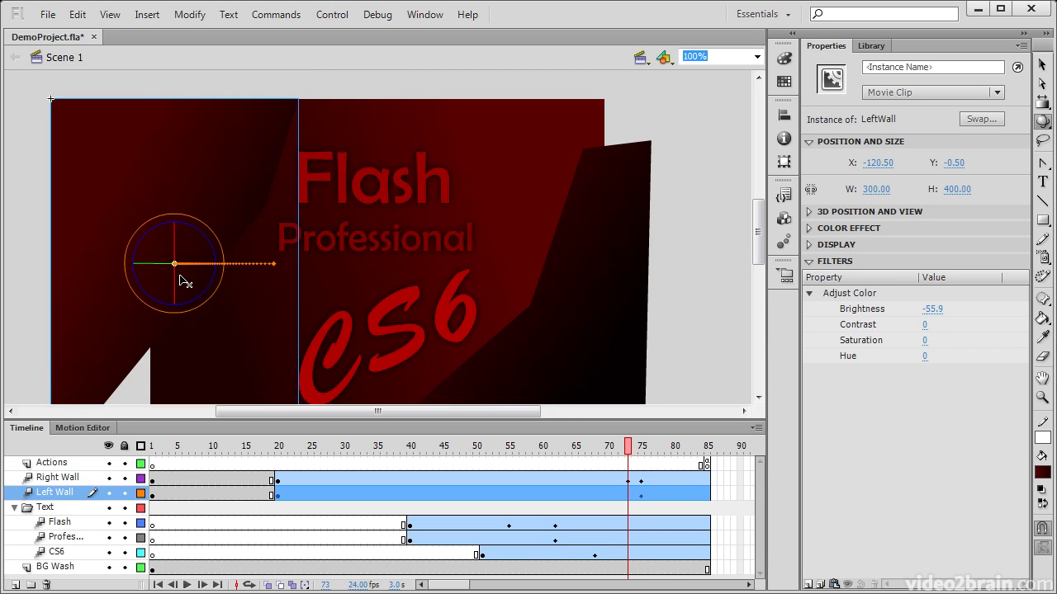
mouse_move(182, 245)
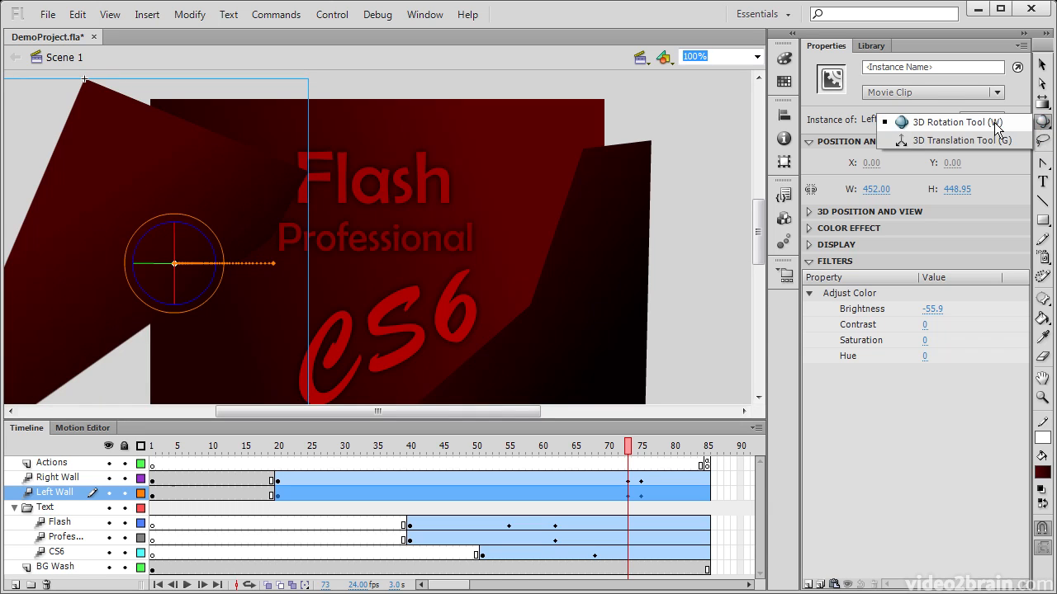
mouse_move(966, 139)
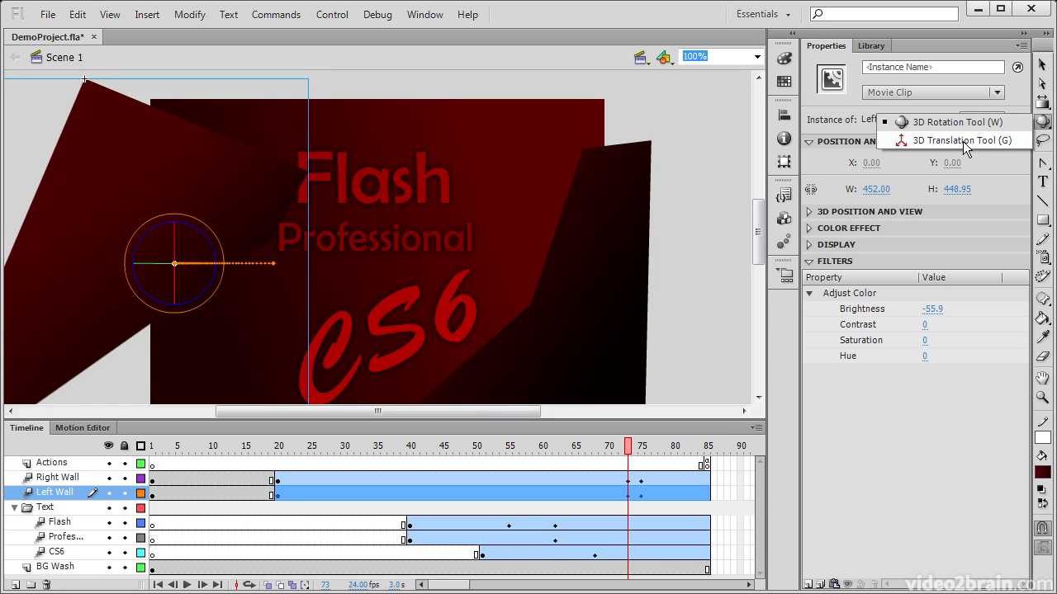
click(962, 140)
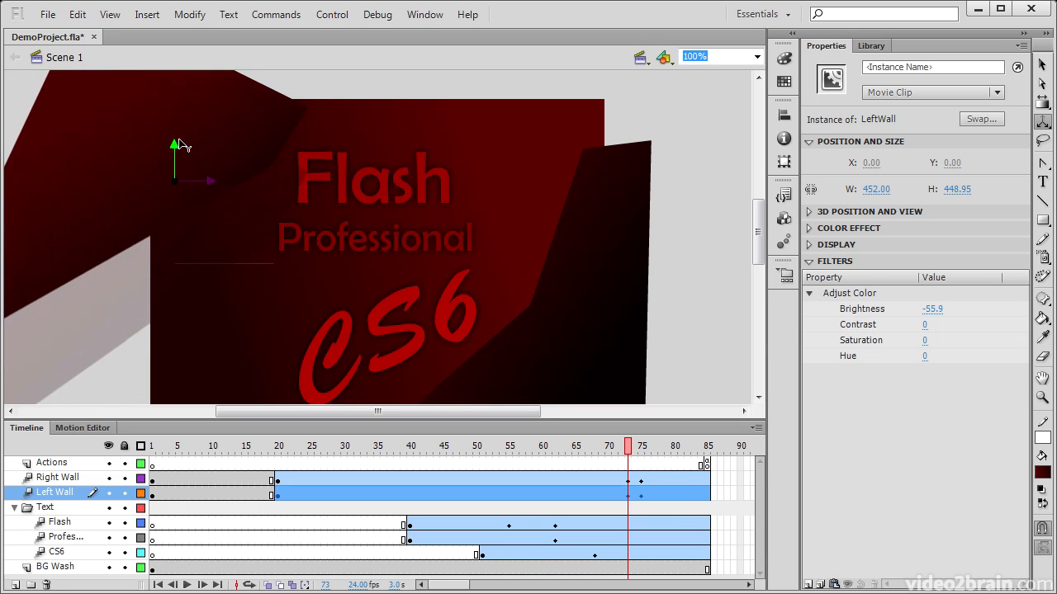
drag(175, 147, 174, 231)
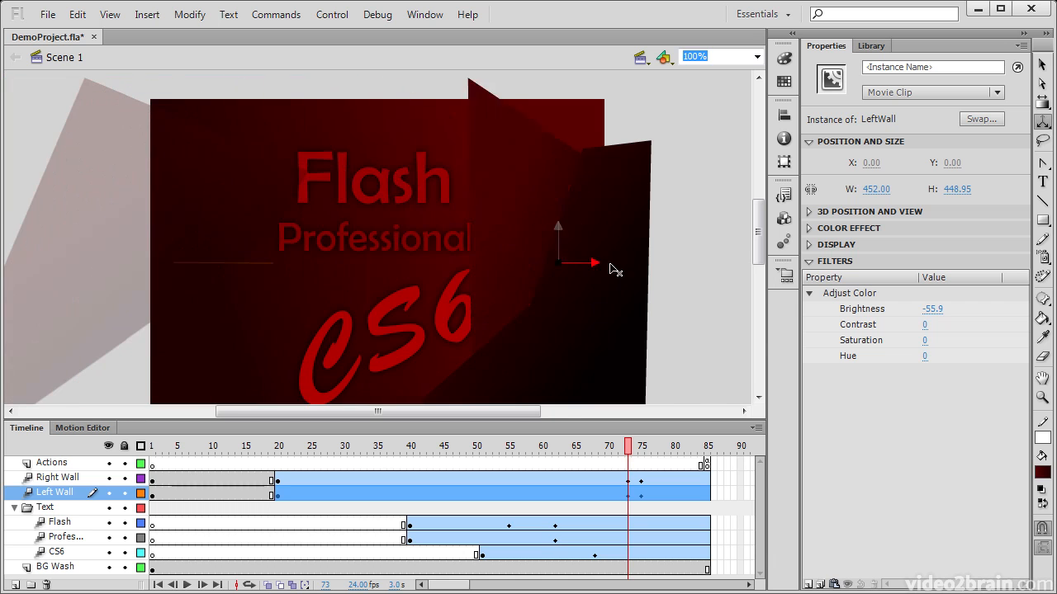
drag(578, 262, 199, 262)
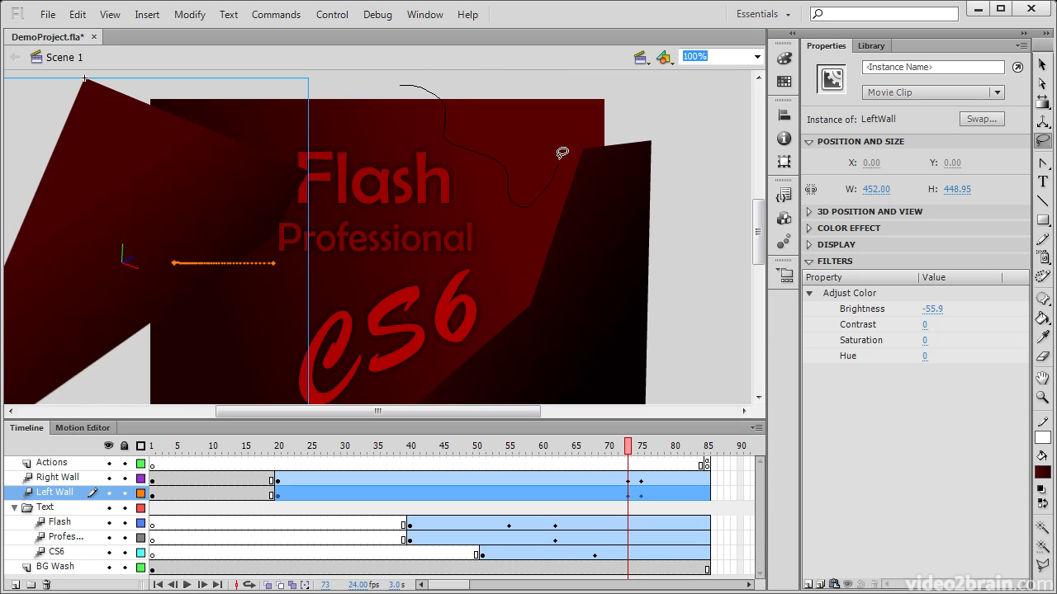
click(55, 566)
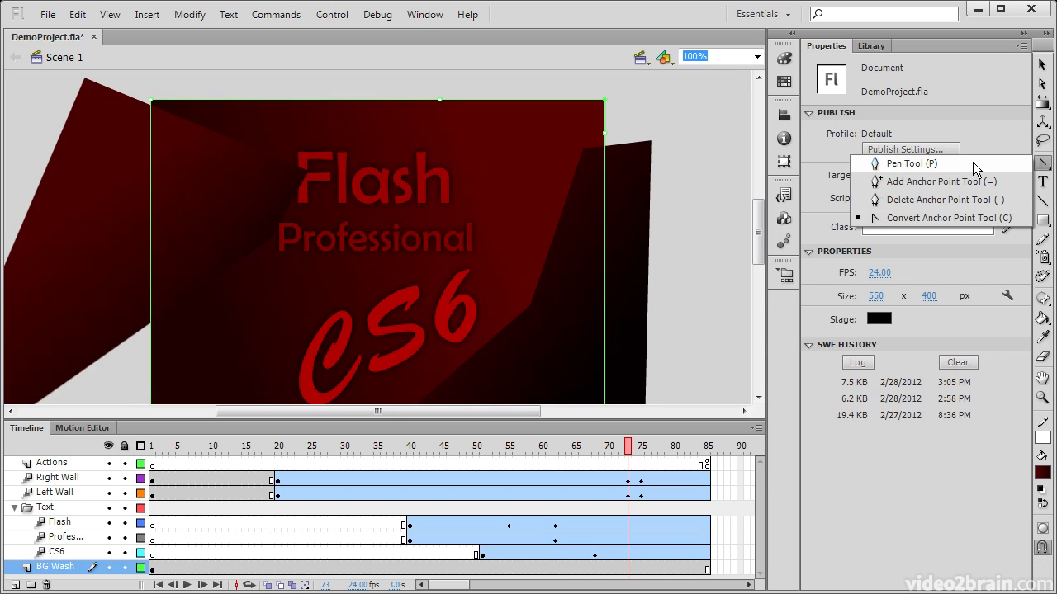
- Draw a thick white looping pen path and remove some of its anchor points
click(911, 163)
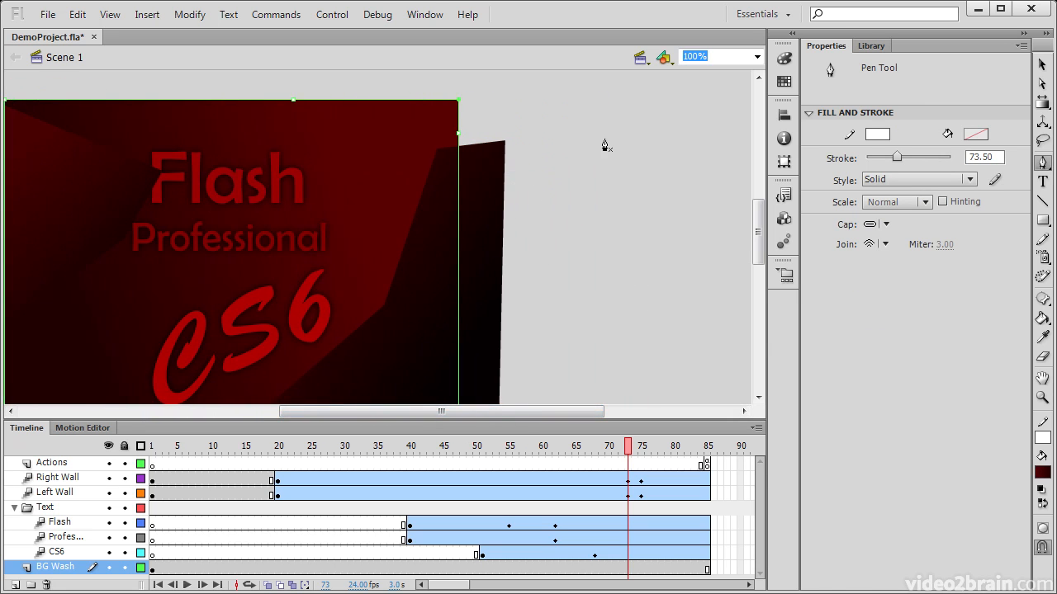
mouse_move(758, 194)
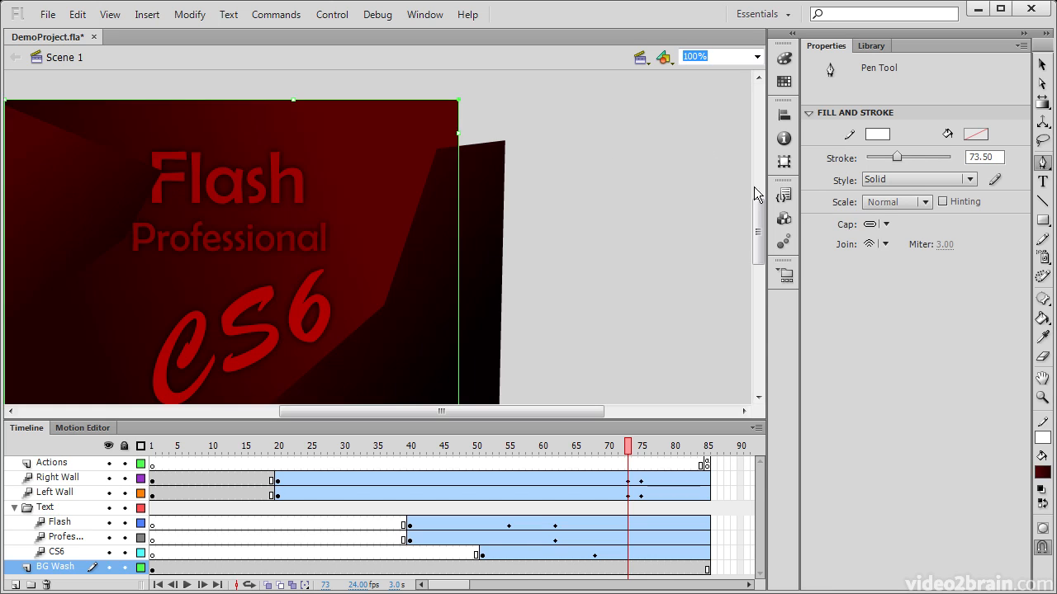
mouse_move(595, 161)
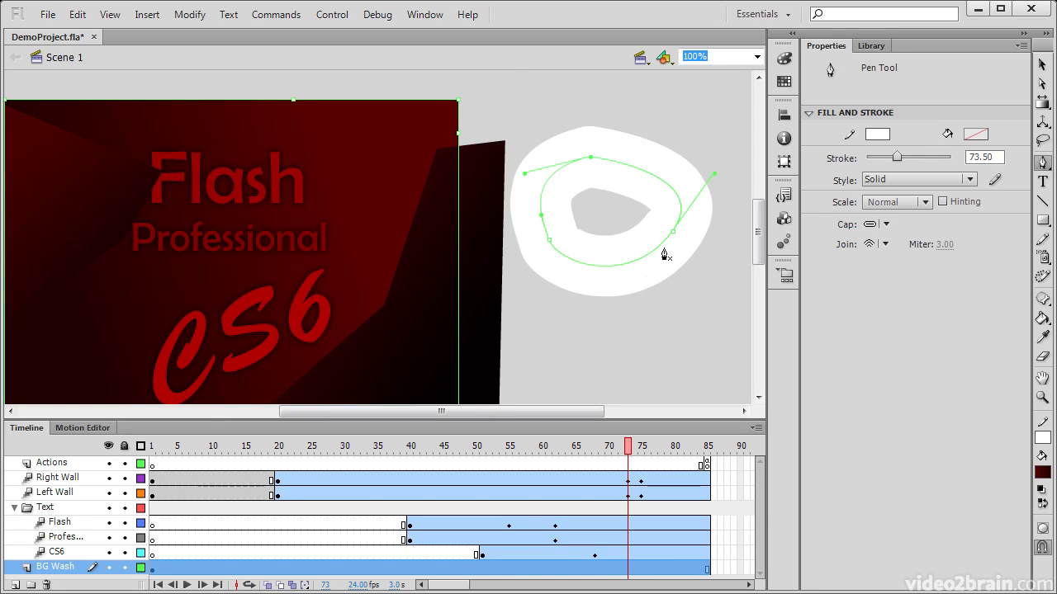
mouse_move(655, 242)
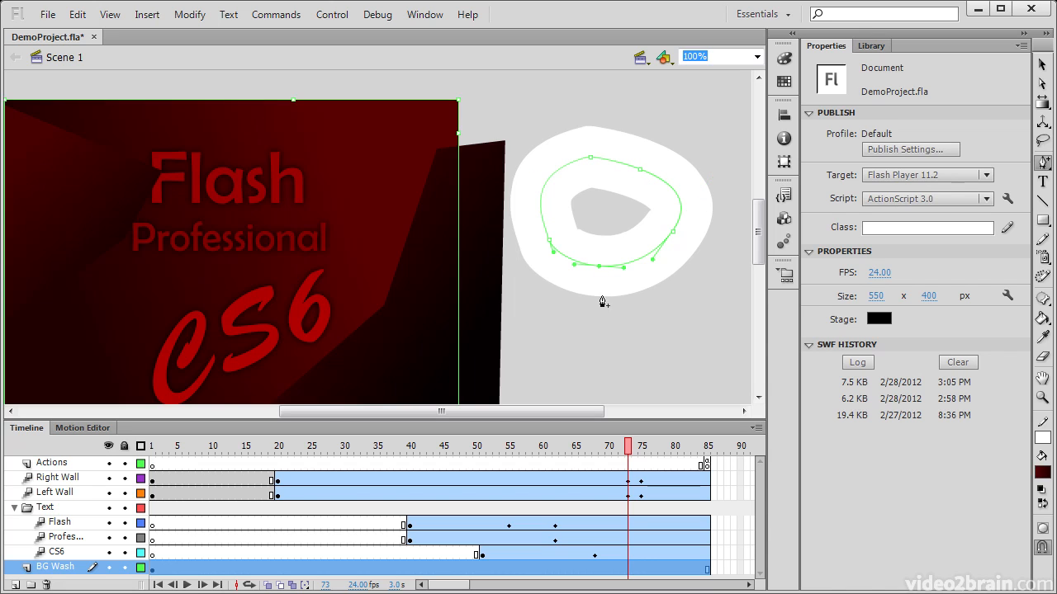
click(1042, 177)
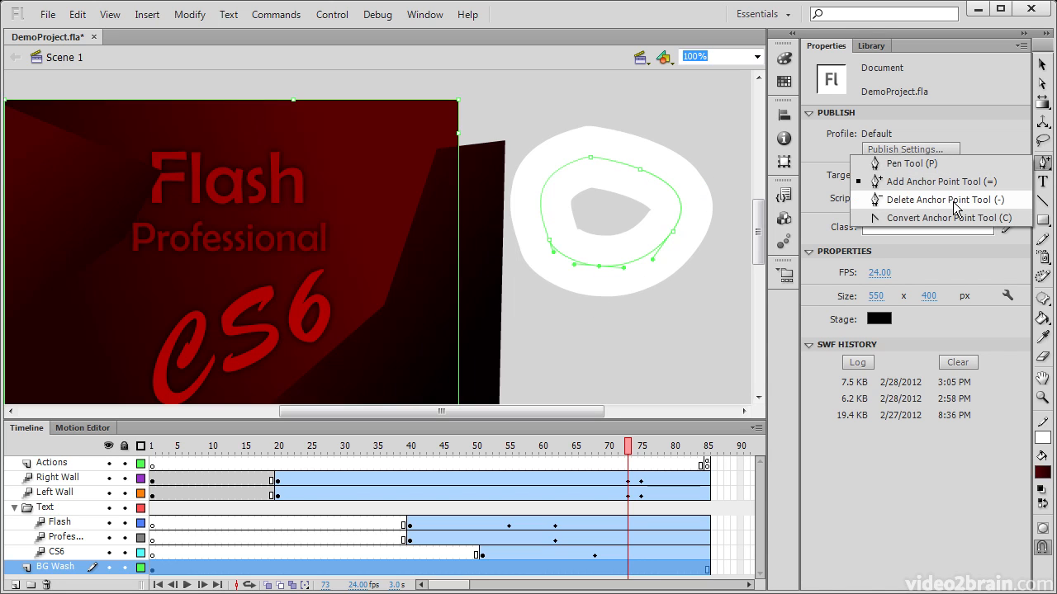
click(937, 200)
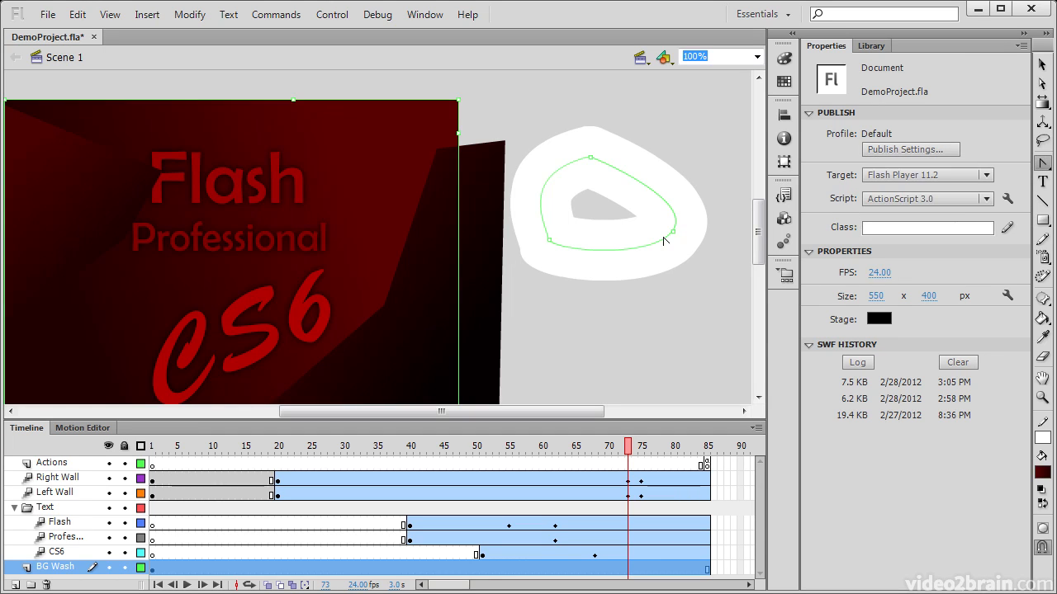
mouse_move(676, 241)
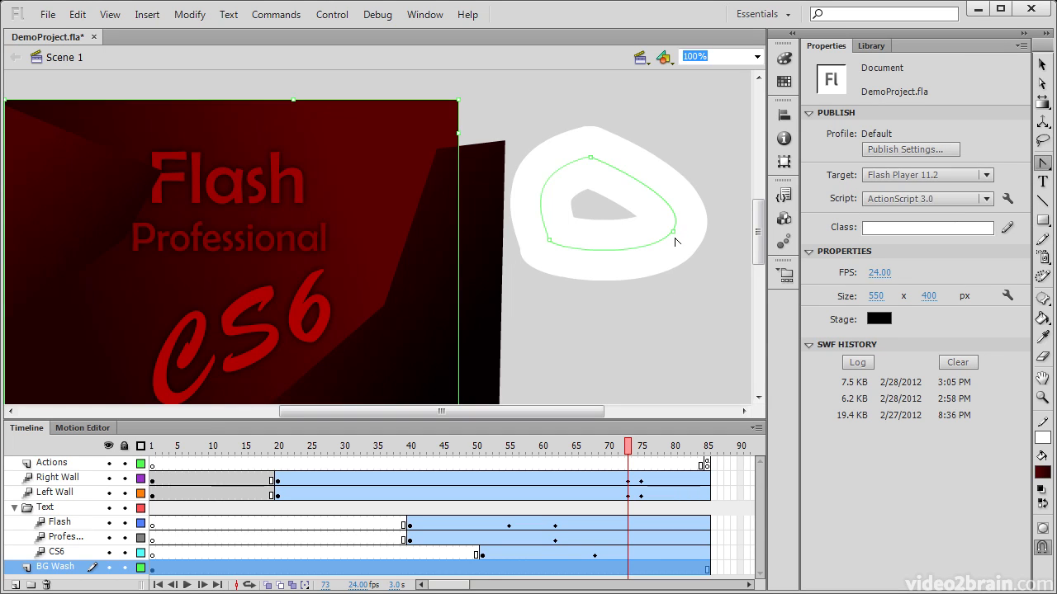
mouse_move(593, 161)
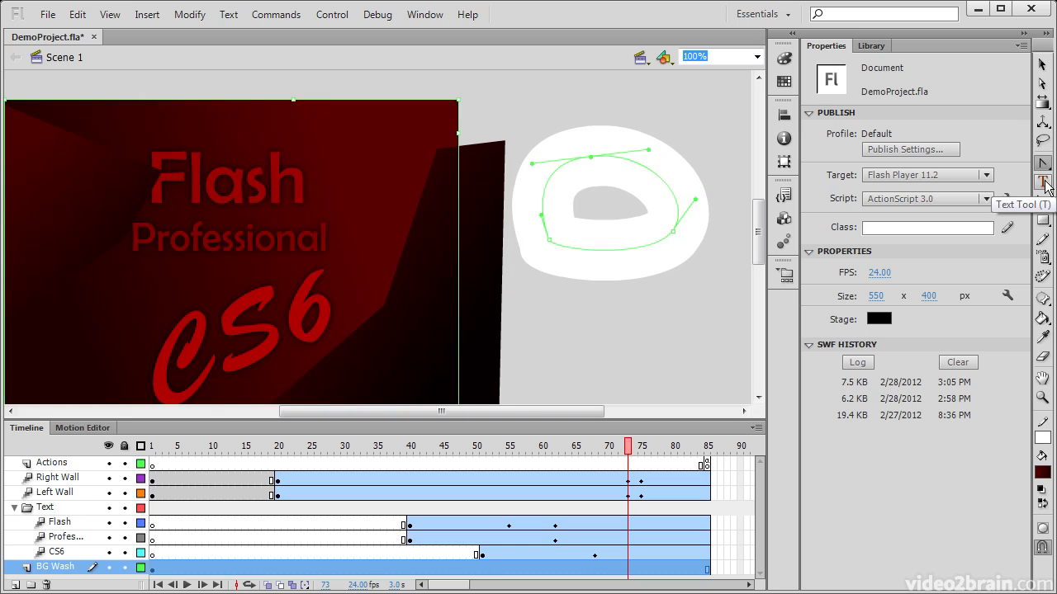
- Type 'jukg' in red Brush Script in a text box above the white loop
click(1042, 180)
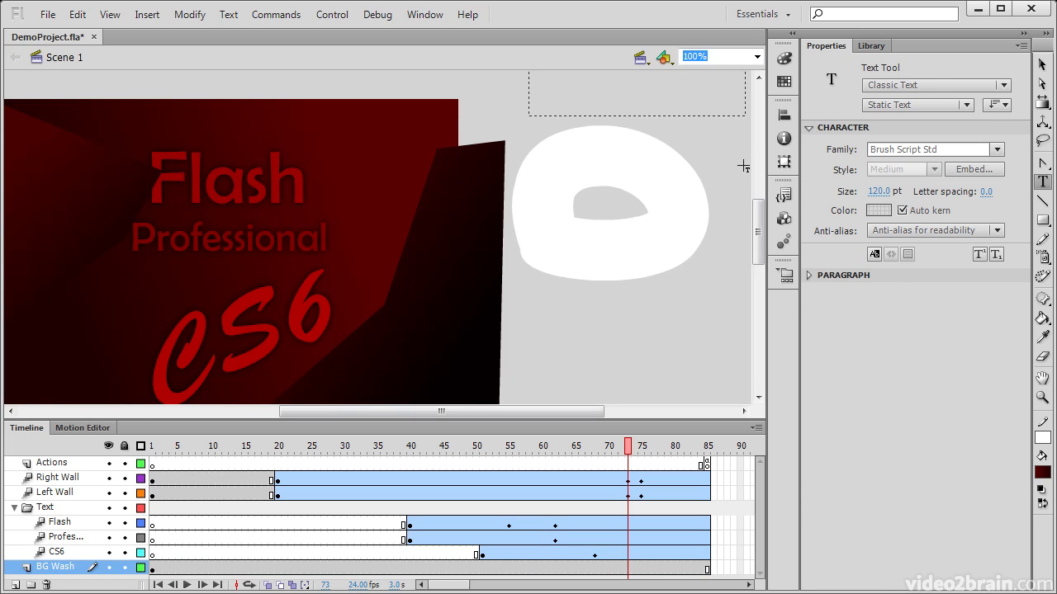
drag(533, 70, 747, 233)
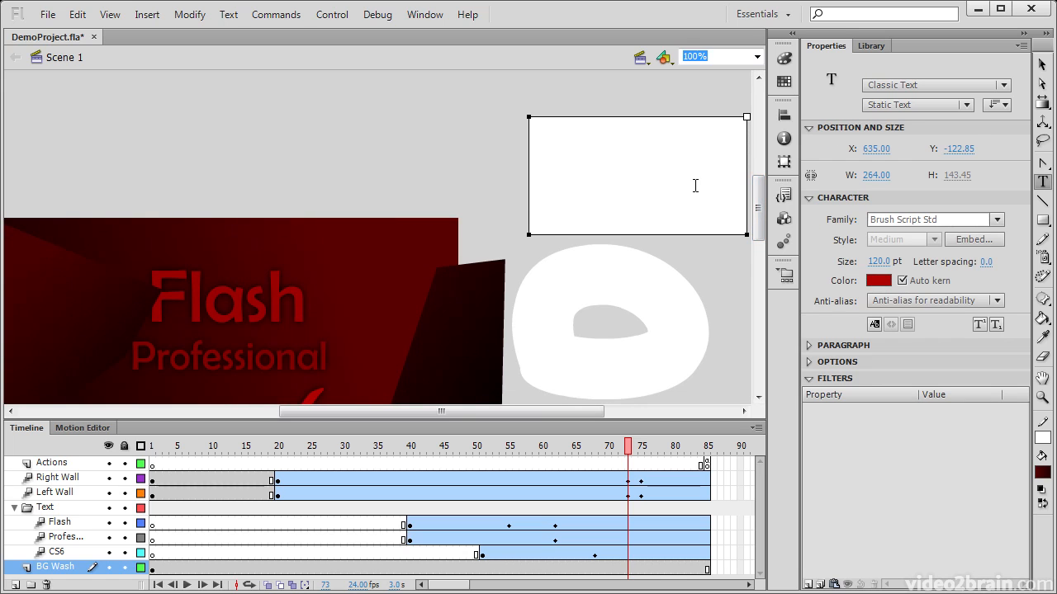
text(jukg)
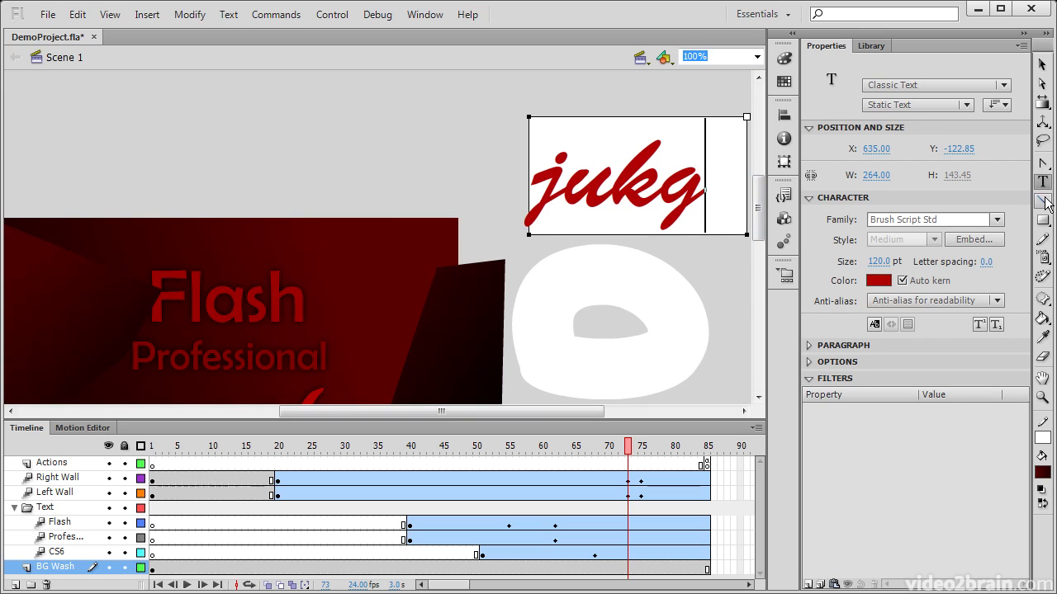
mouse_move(1042, 204)
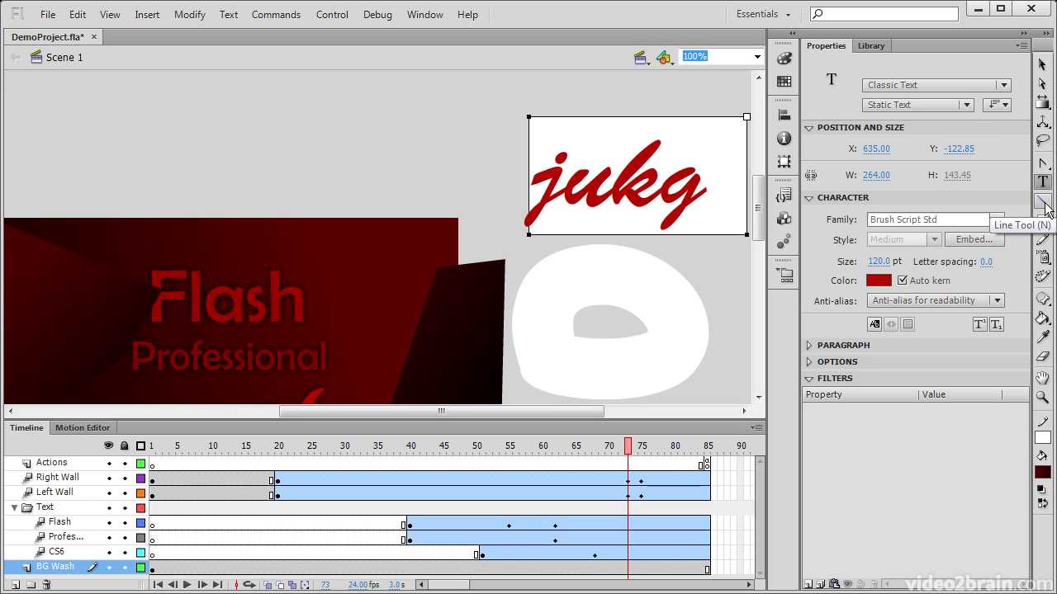
- Draw a fully rounded rectangle primitive at upper left and a white rectangle beside it
click(1043, 203)
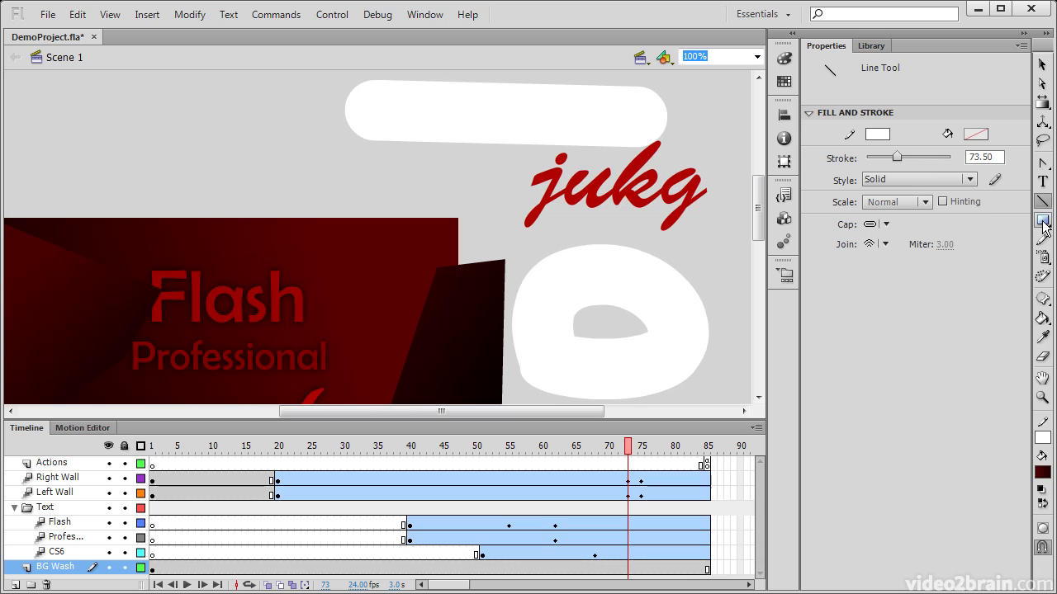
click(1042, 221)
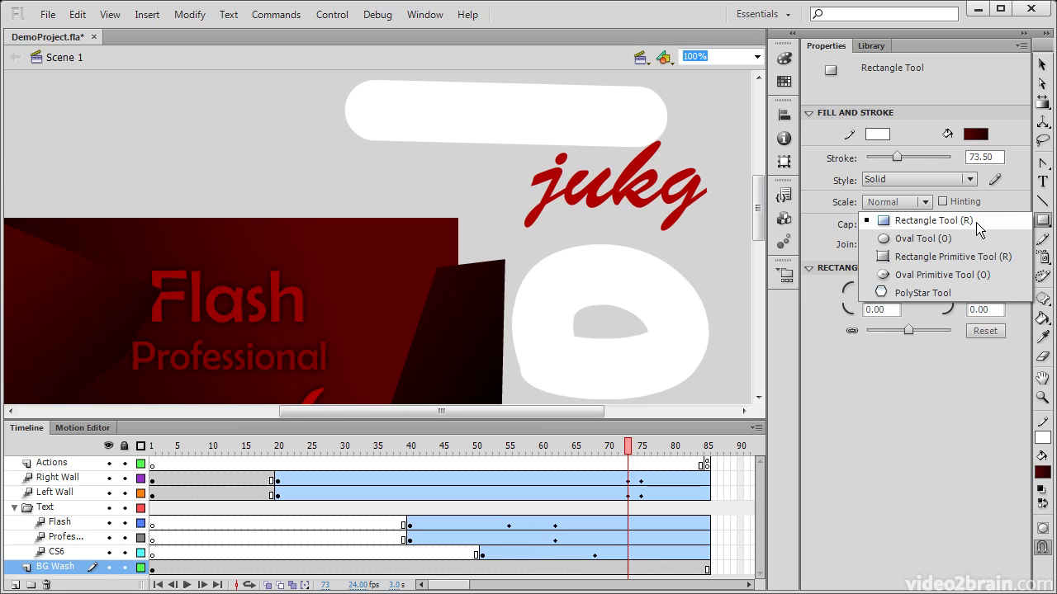
mouse_move(977, 239)
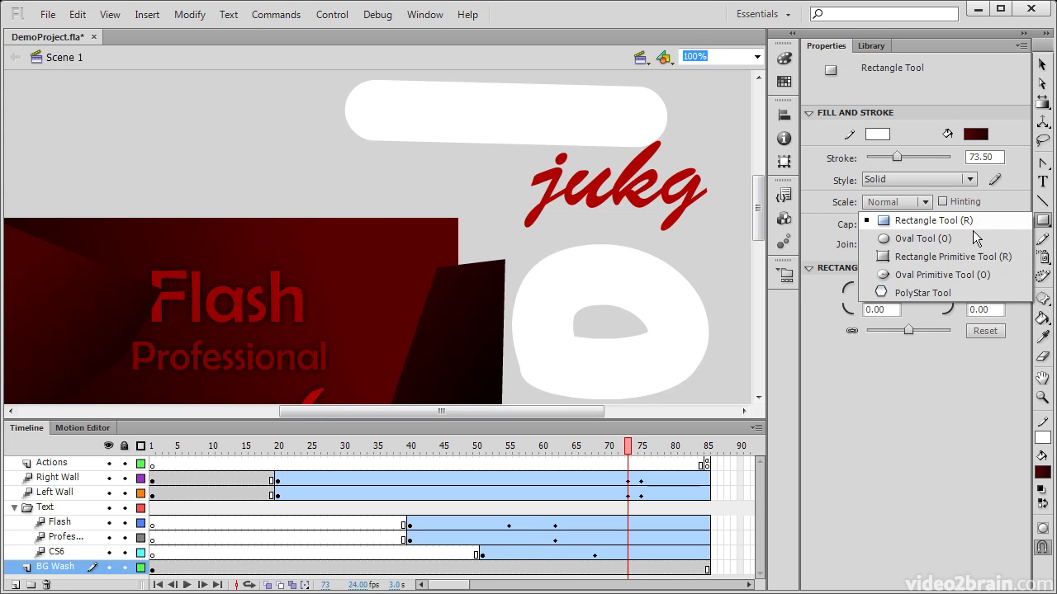
mouse_move(974, 256)
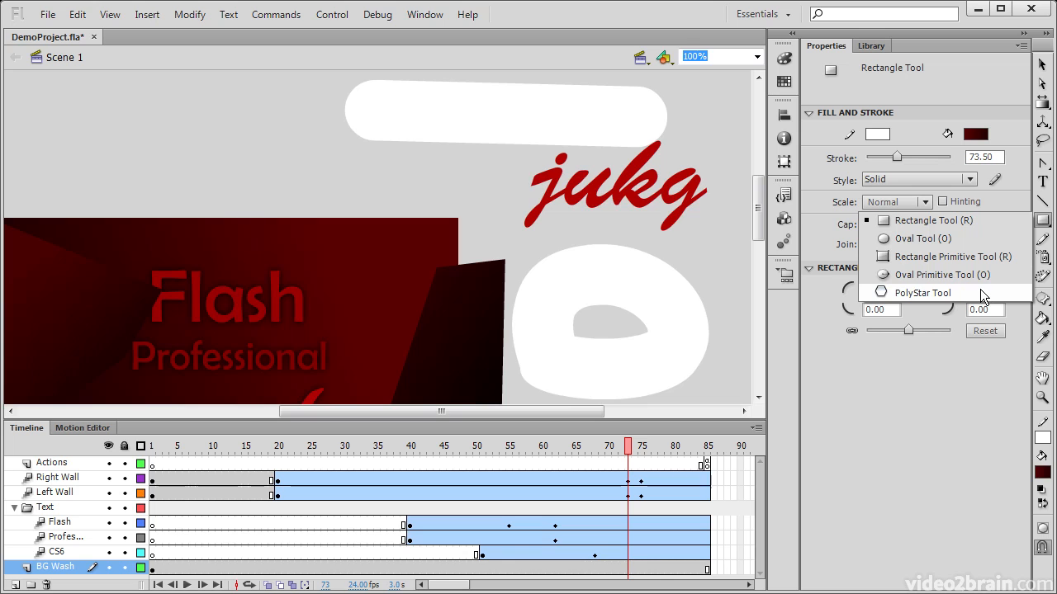
mouse_move(949, 256)
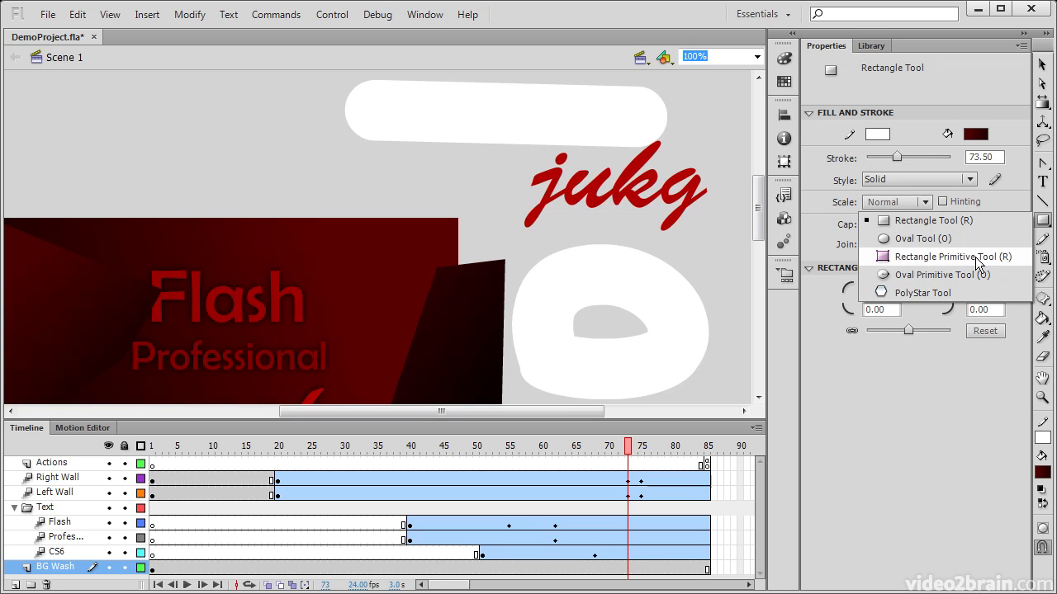
mouse_move(947, 221)
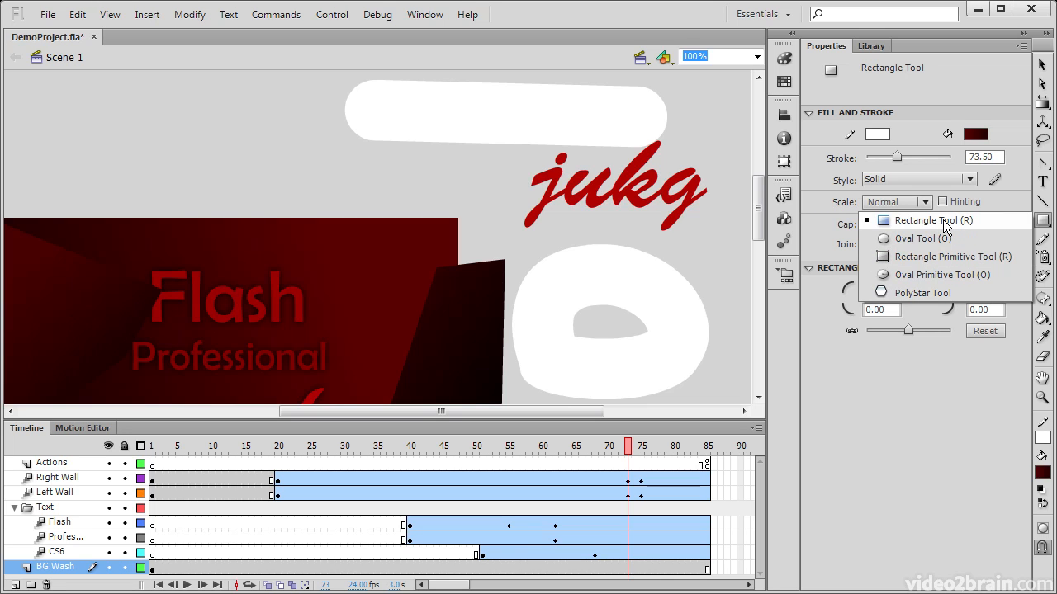
mouse_move(954, 256)
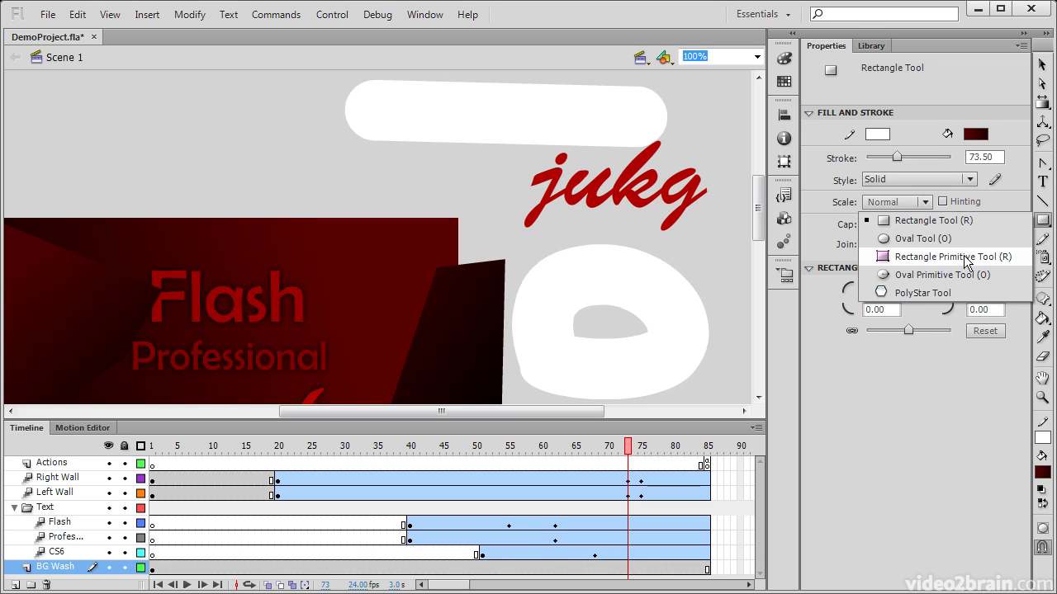
click(951, 256)
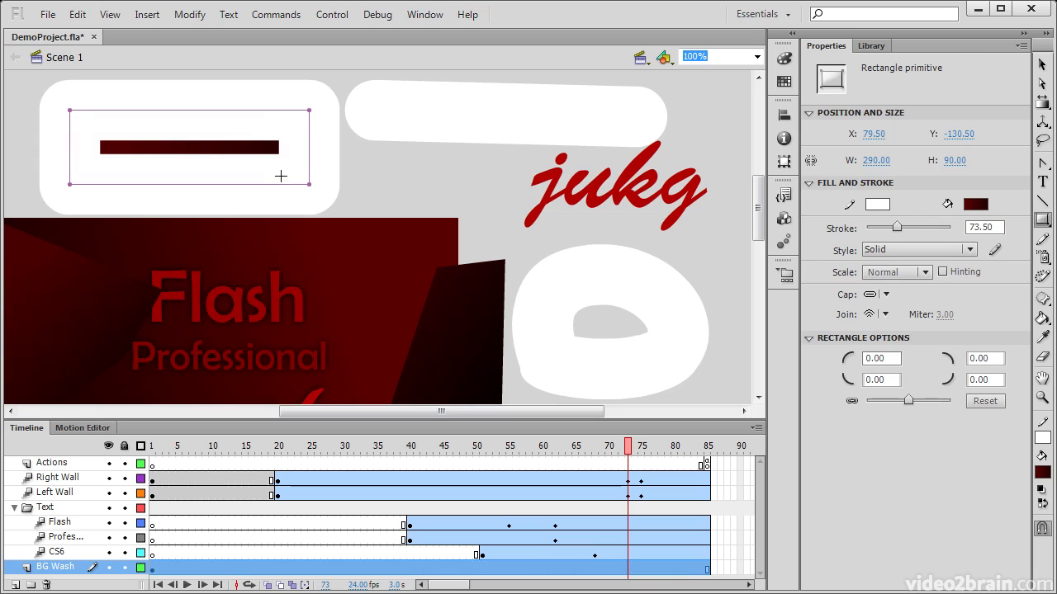
mouse_move(923, 426)
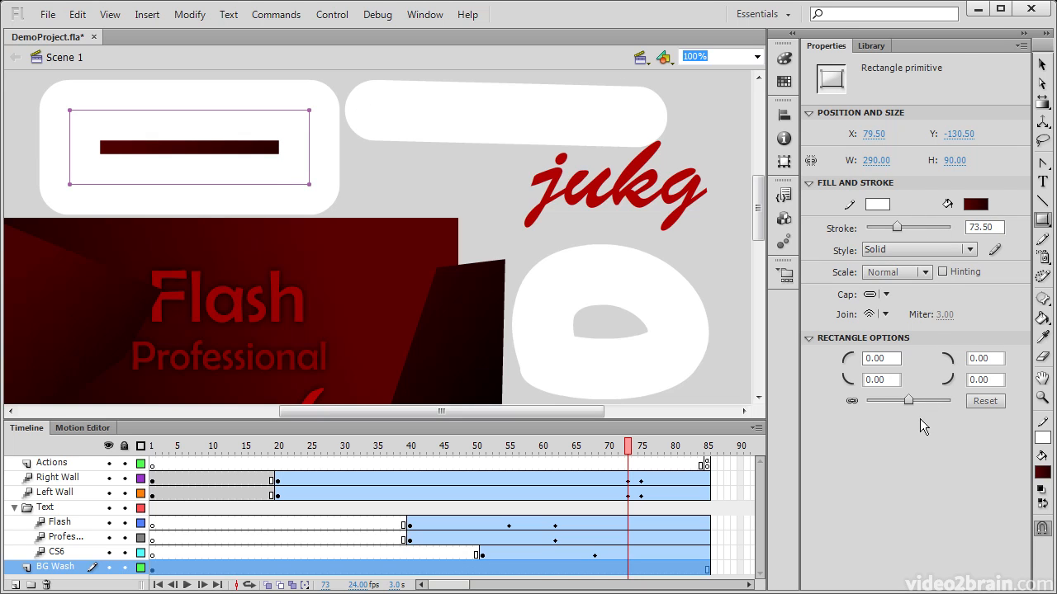
drag(908, 400, 929, 400)
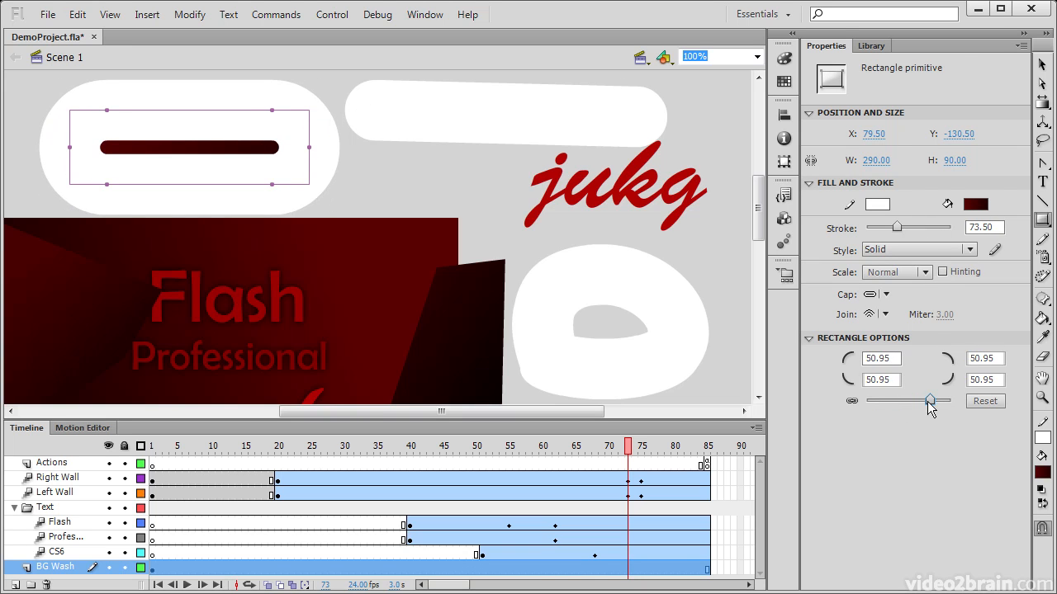
drag(929, 401, 907, 400)
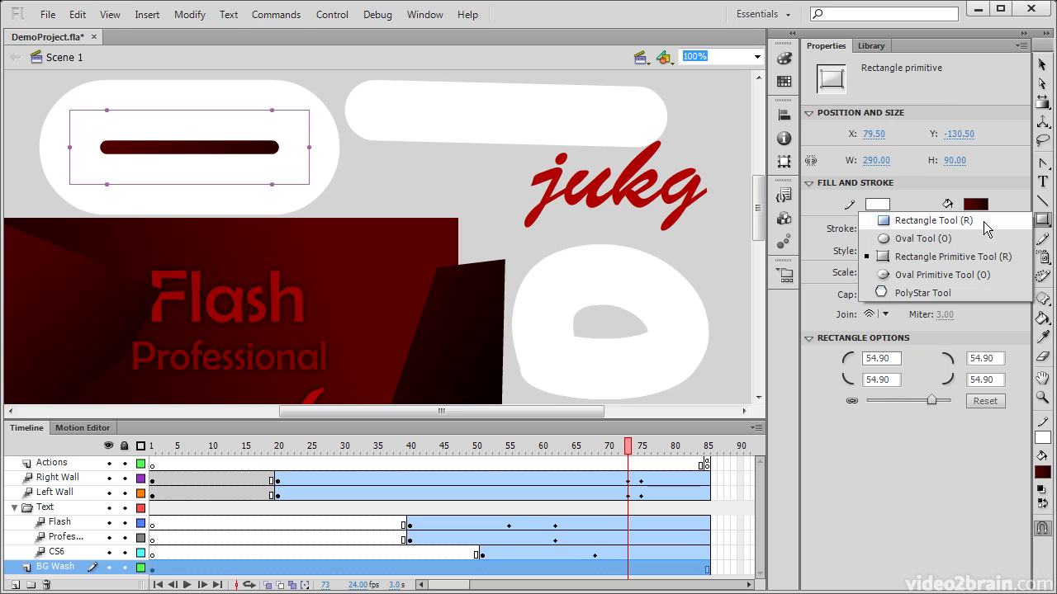
click(933, 220)
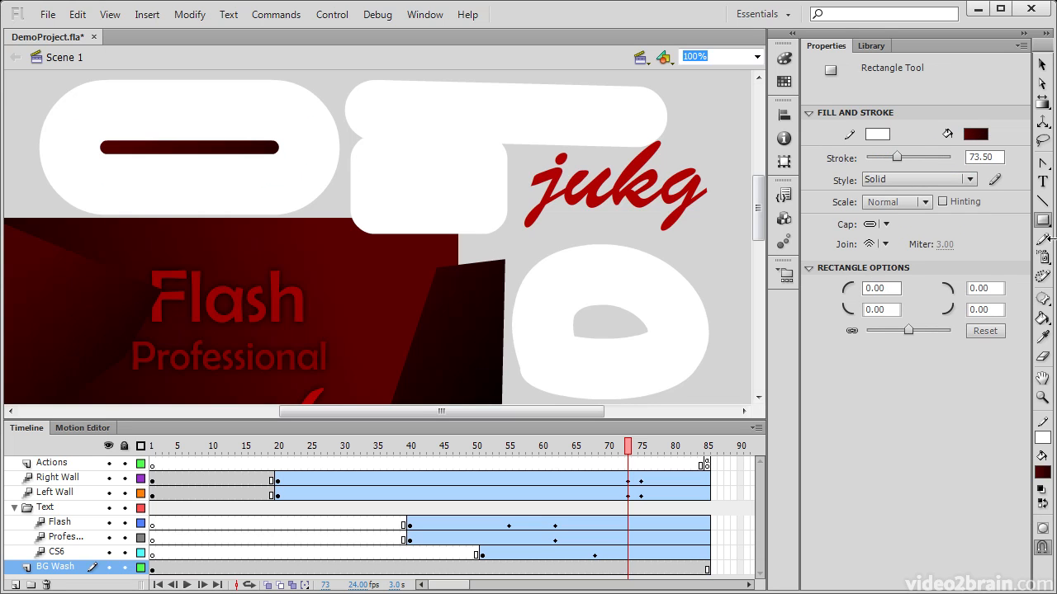
- Paint a thin wavy dark red brush stroke beside the white pencil squiggle
click(1042, 238)
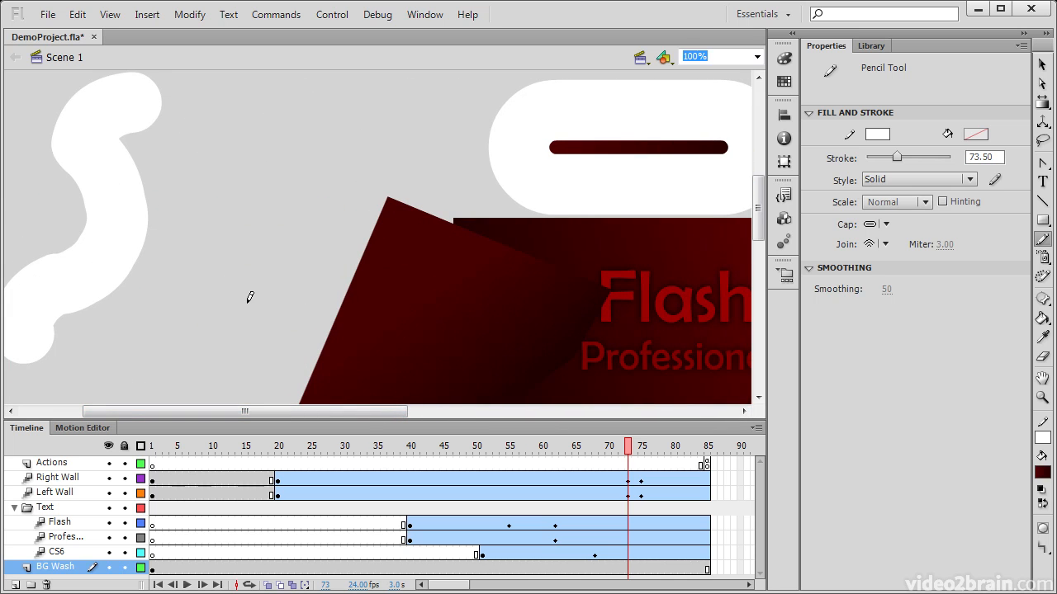
click(1043, 258)
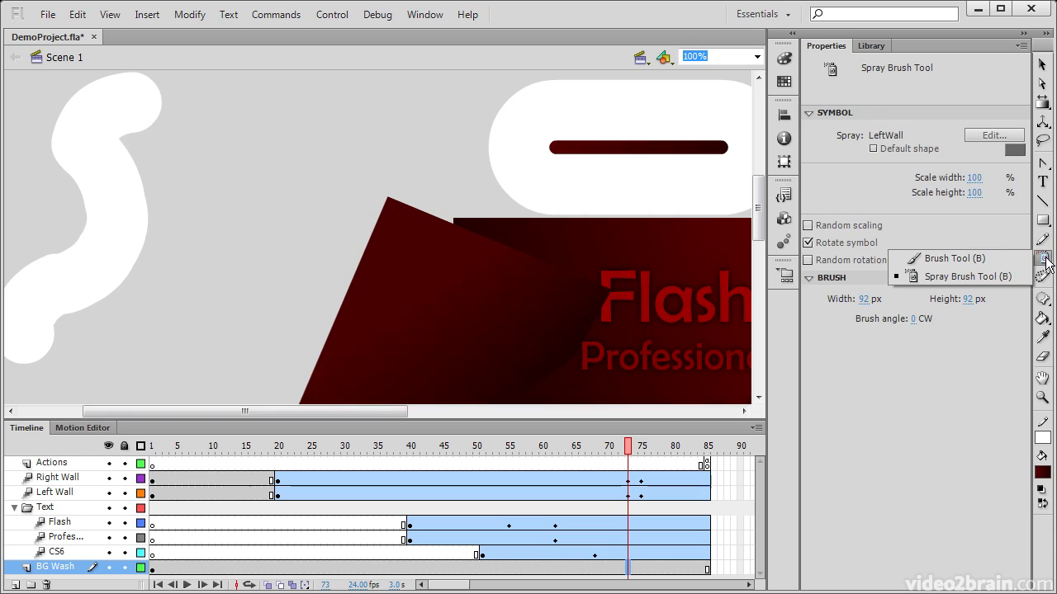
click(952, 259)
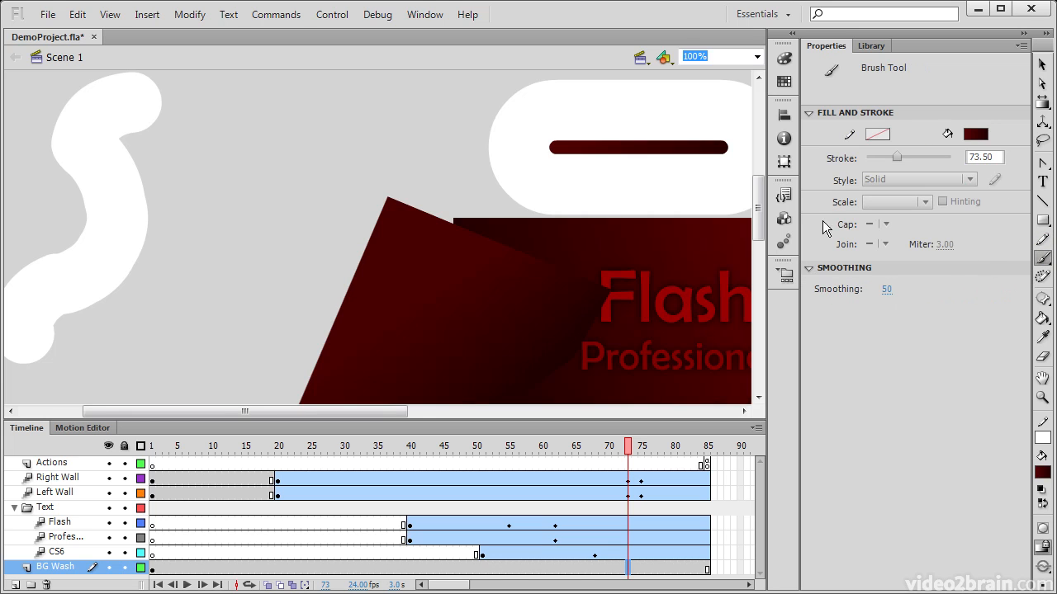
drag(309, 101, 264, 218)
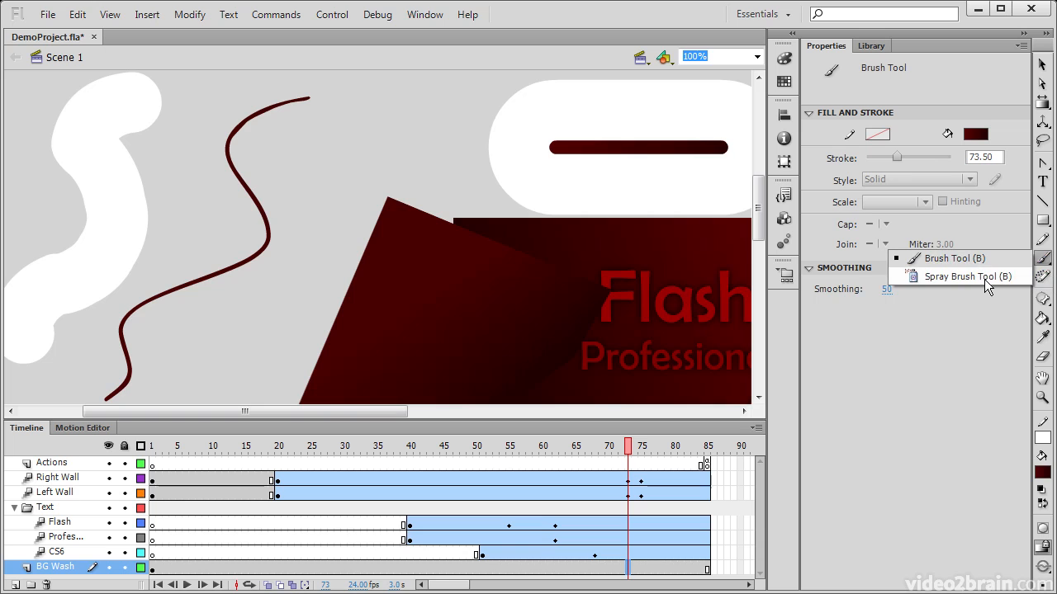
- Spray copies of the LeftWall symbol across the stage's left side
click(968, 277)
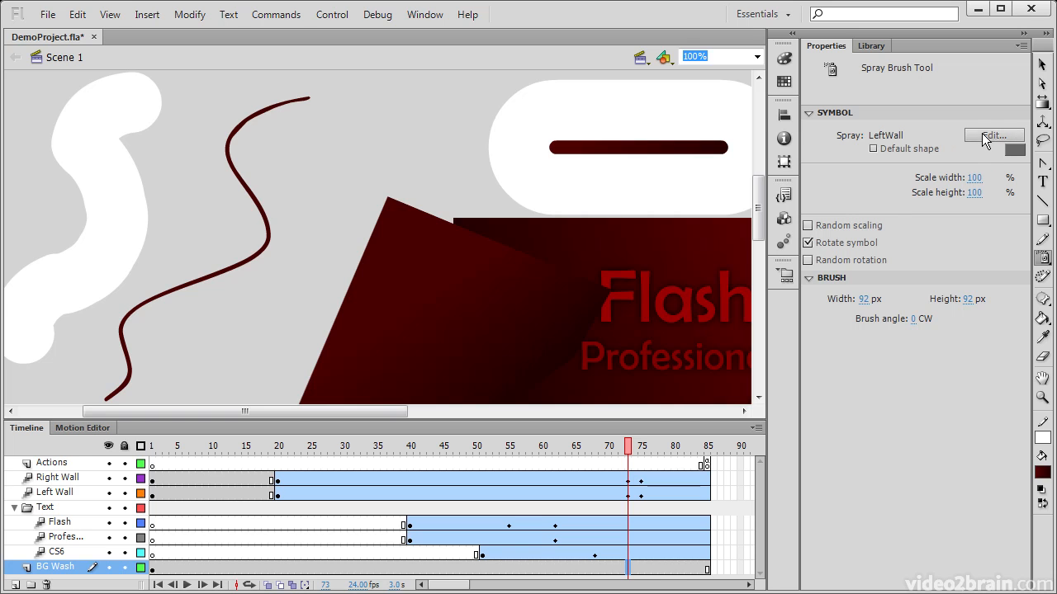
click(993, 135)
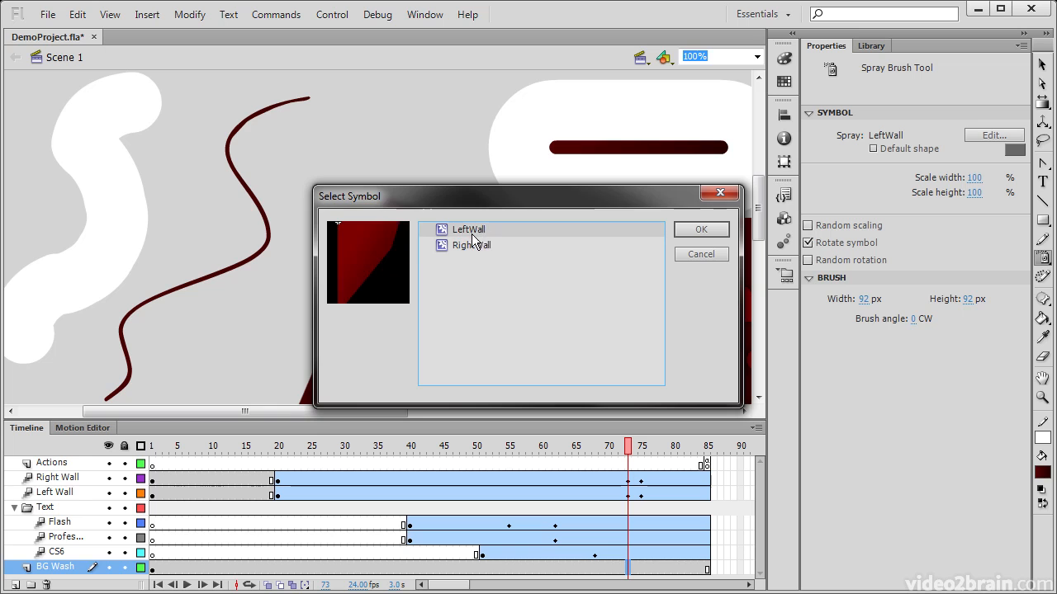
click(700, 229)
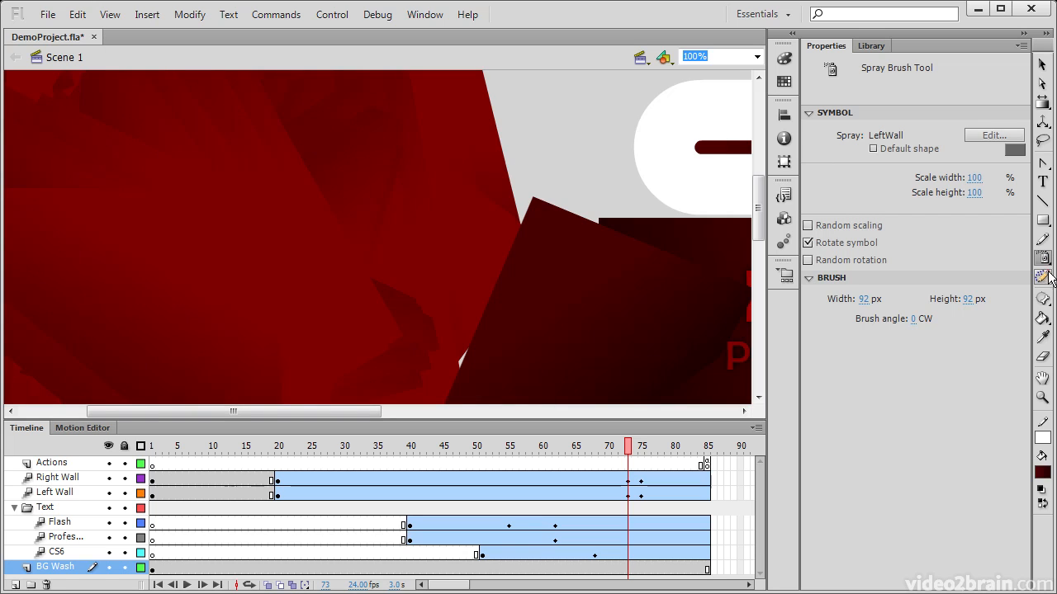
click(1043, 278)
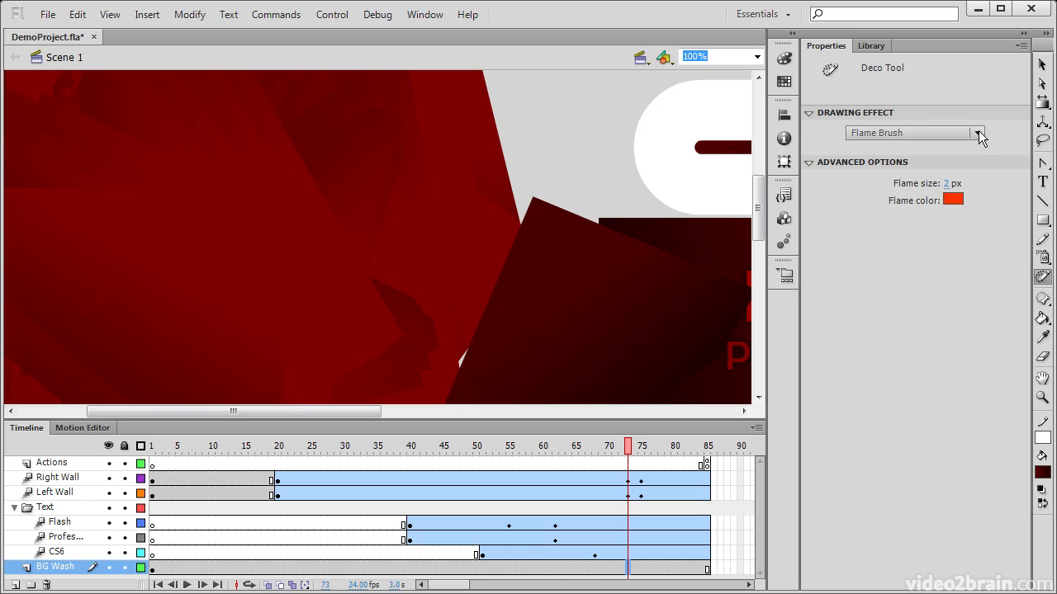
- Paint a cluster of Flower Brush flowers at the dark shape's corner
click(978, 132)
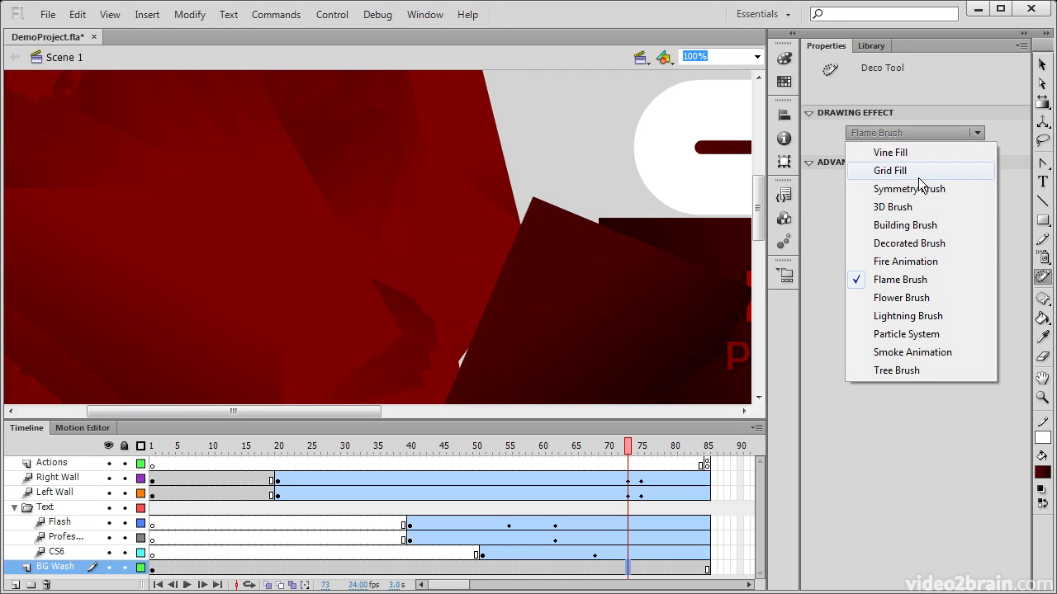
mouse_move(908, 261)
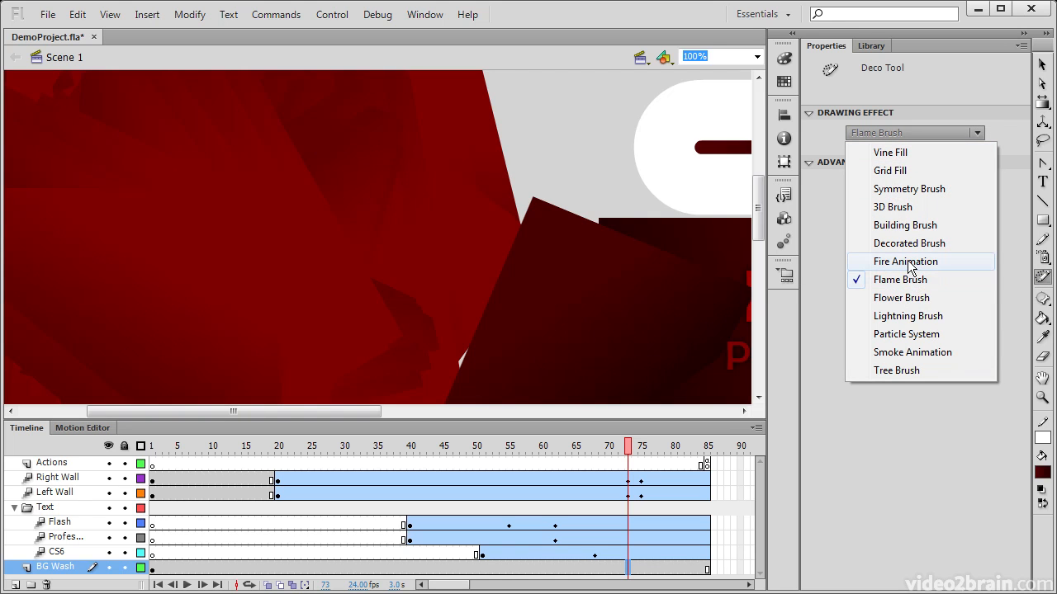
click(901, 297)
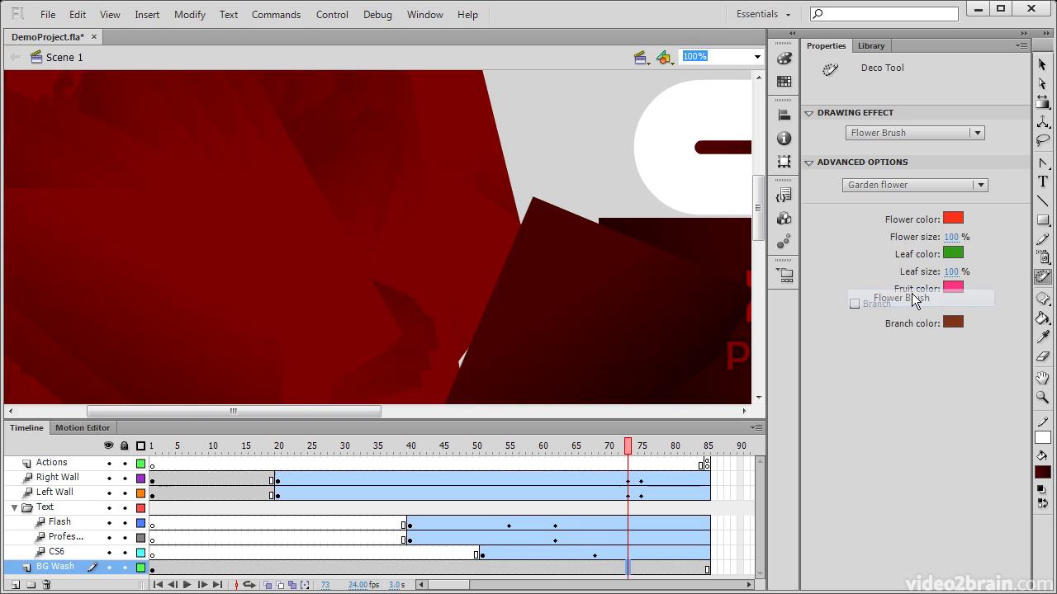
click(561, 181)
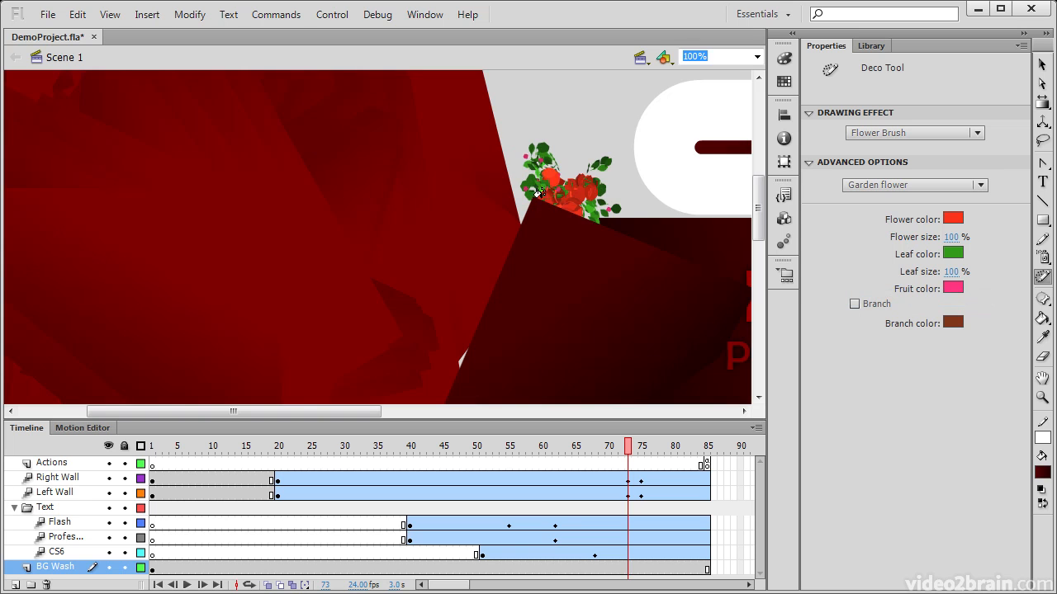
- Reselect Flower Brush with Garden flower style, then switch the effect to Symmetry Brush
click(977, 132)
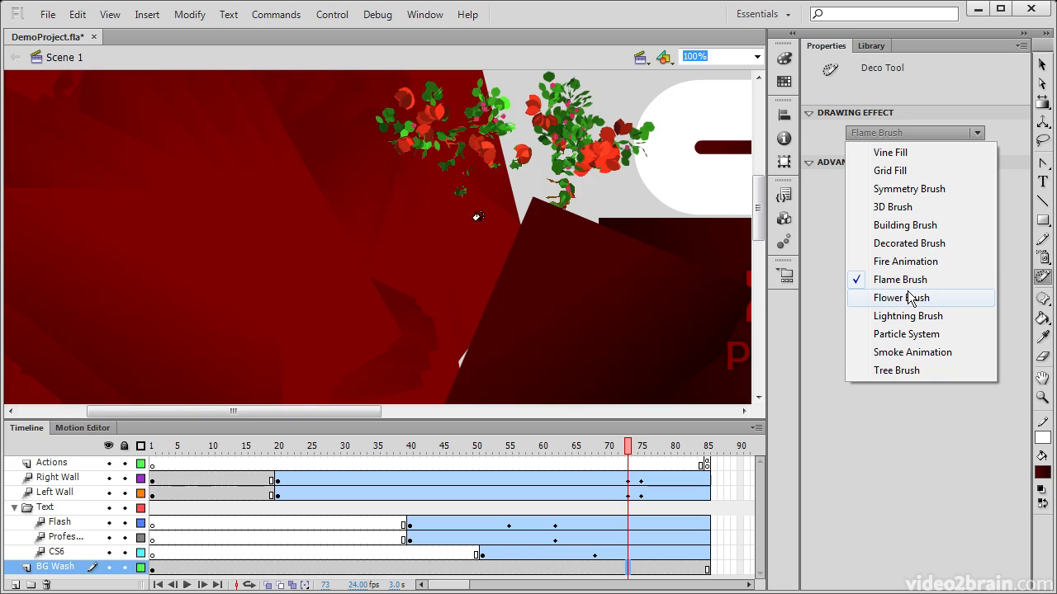
click(900, 297)
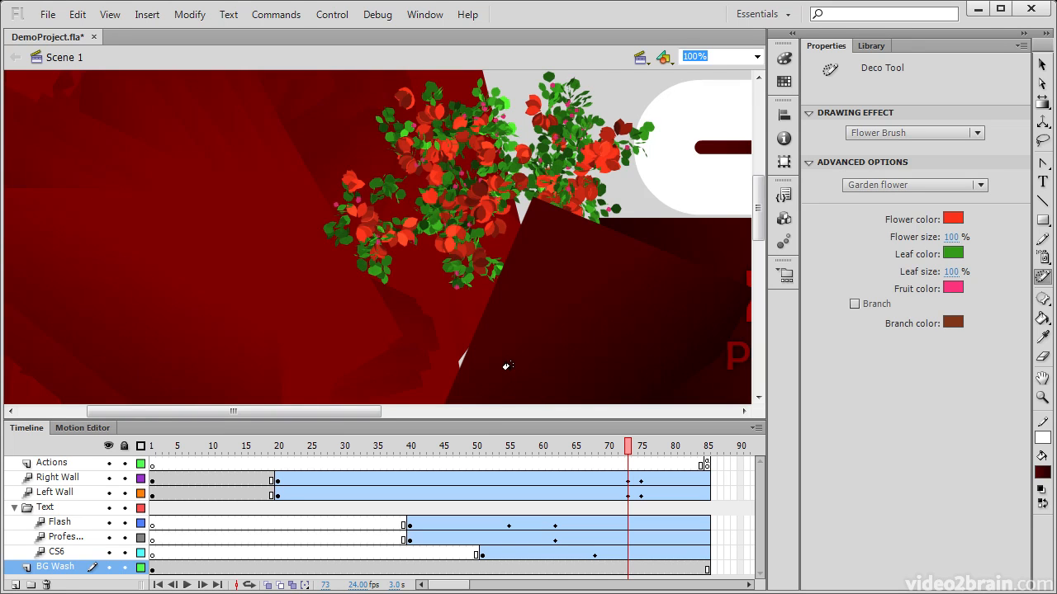
mouse_move(966, 224)
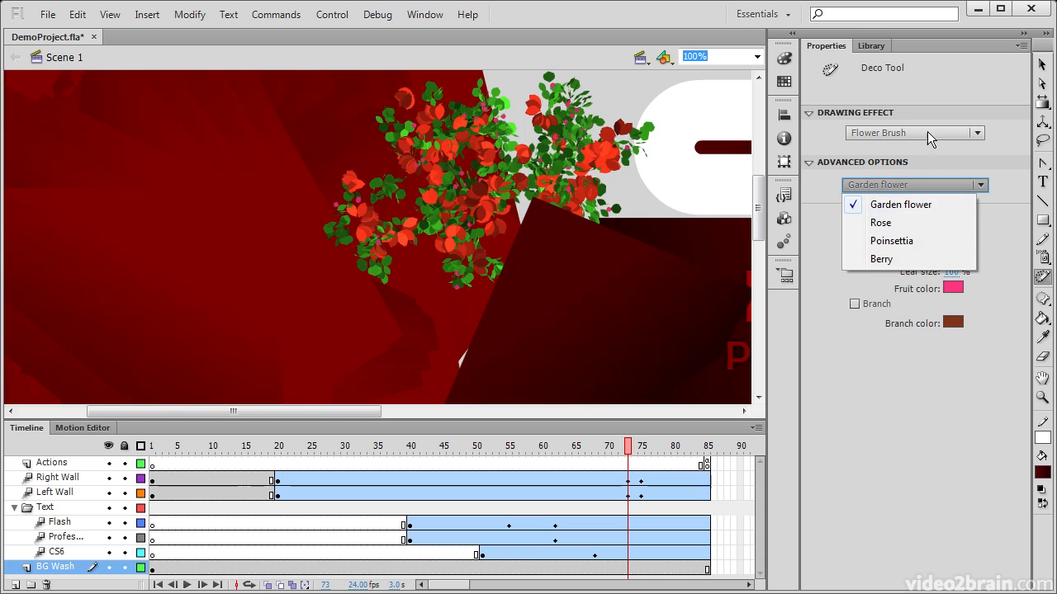
click(900, 204)
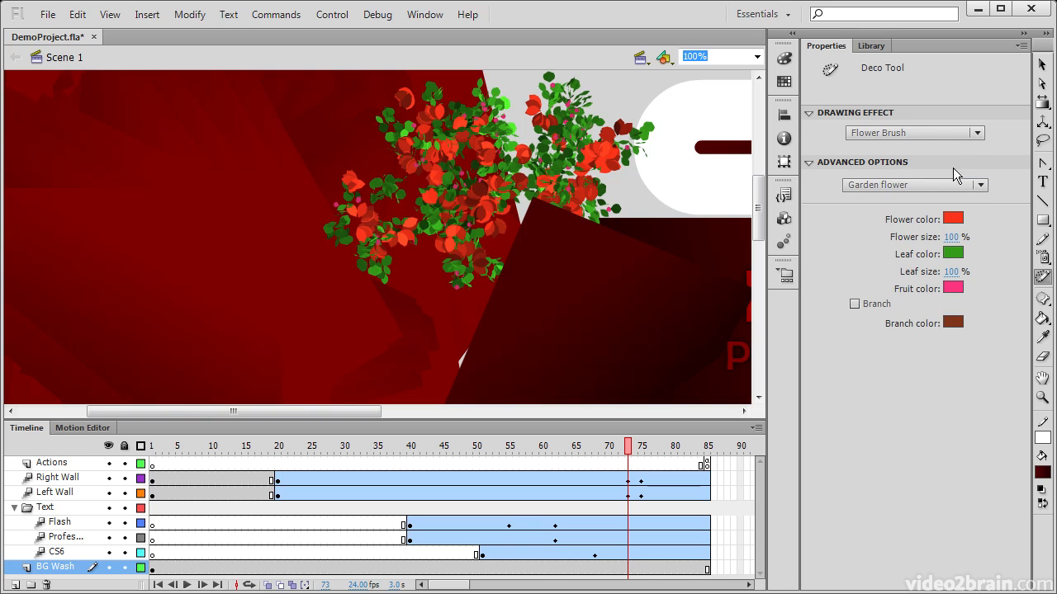
click(914, 132)
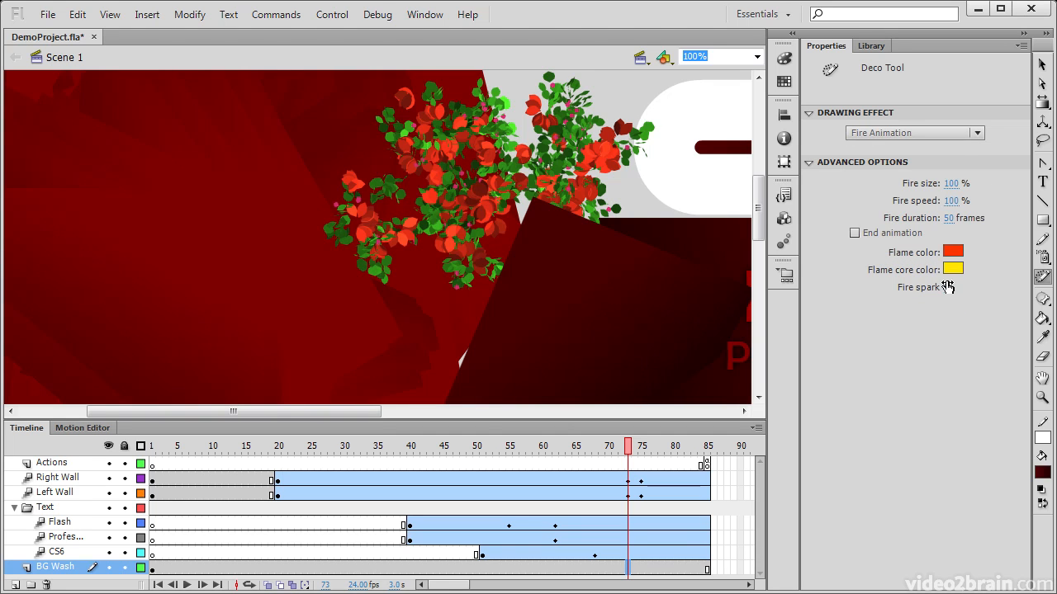
click(914, 132)
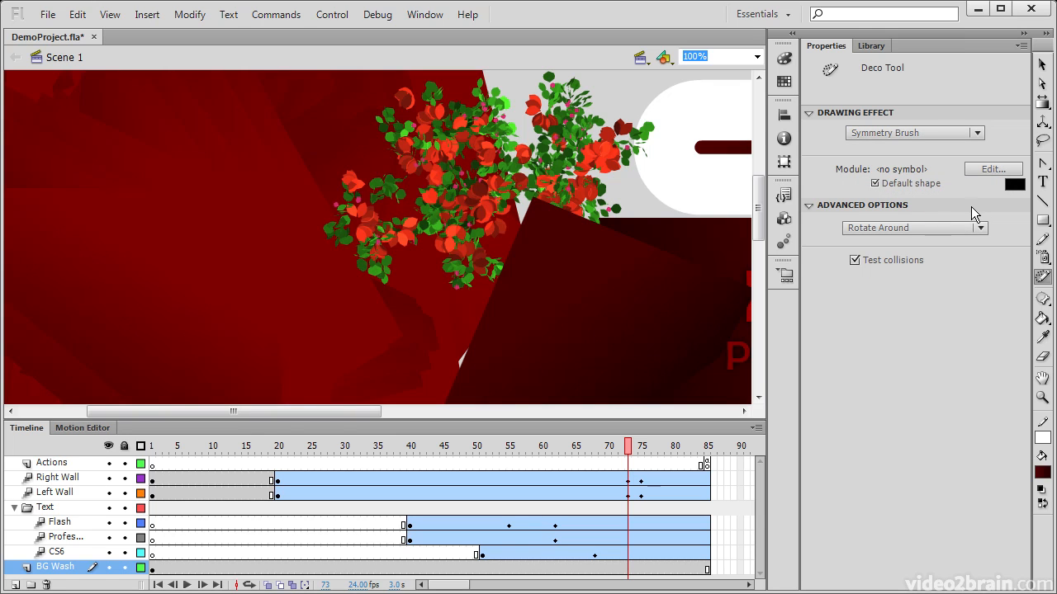
mouse_move(1042, 298)
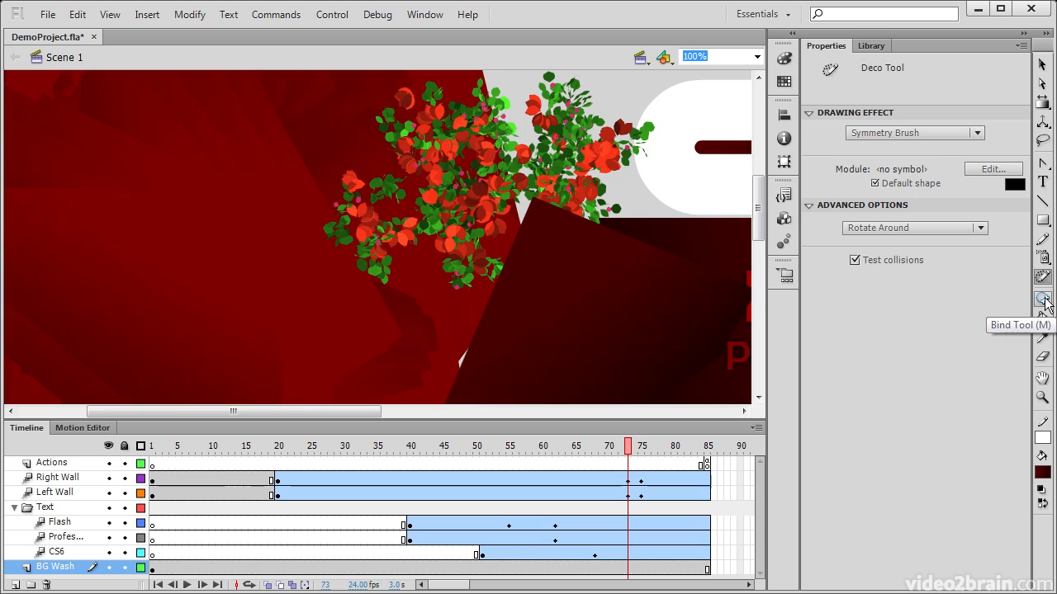
- Add a chain of IK bones along the long dark bar with the Bone tool
click(1043, 299)
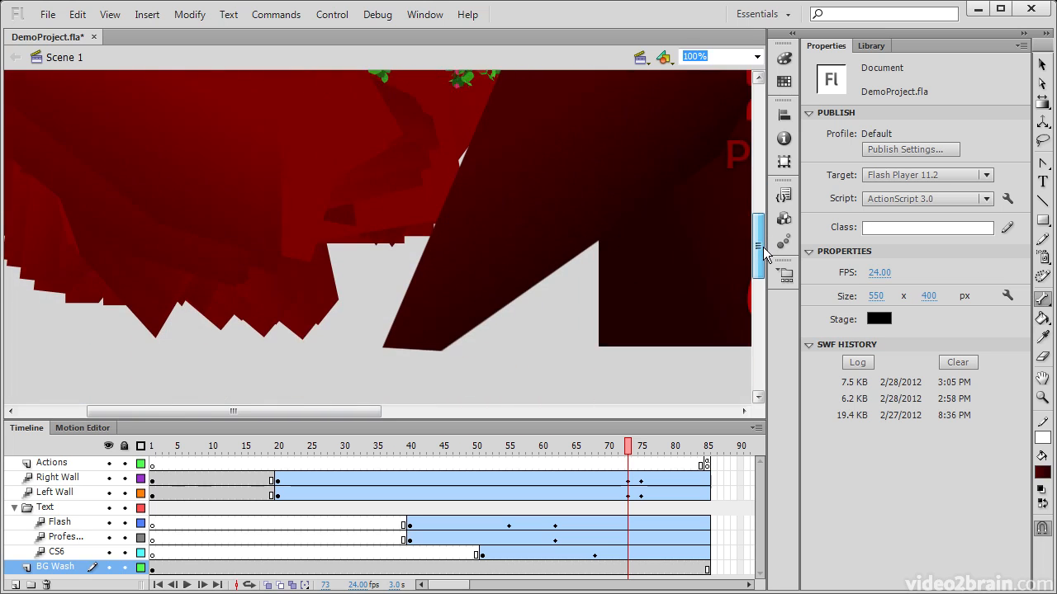
scroll(down, 3)
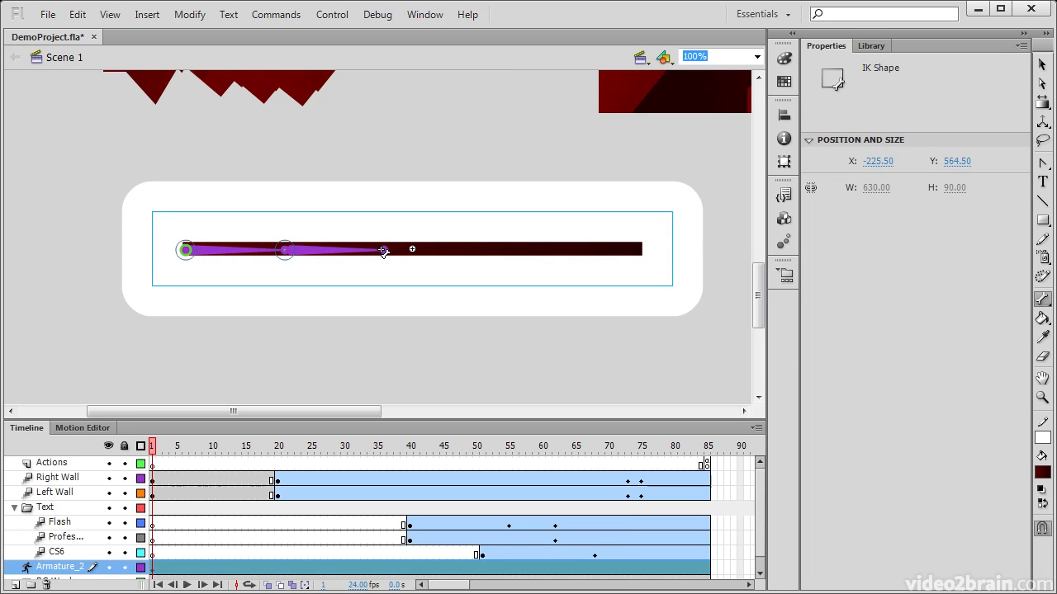
drag(383, 250, 510, 250)
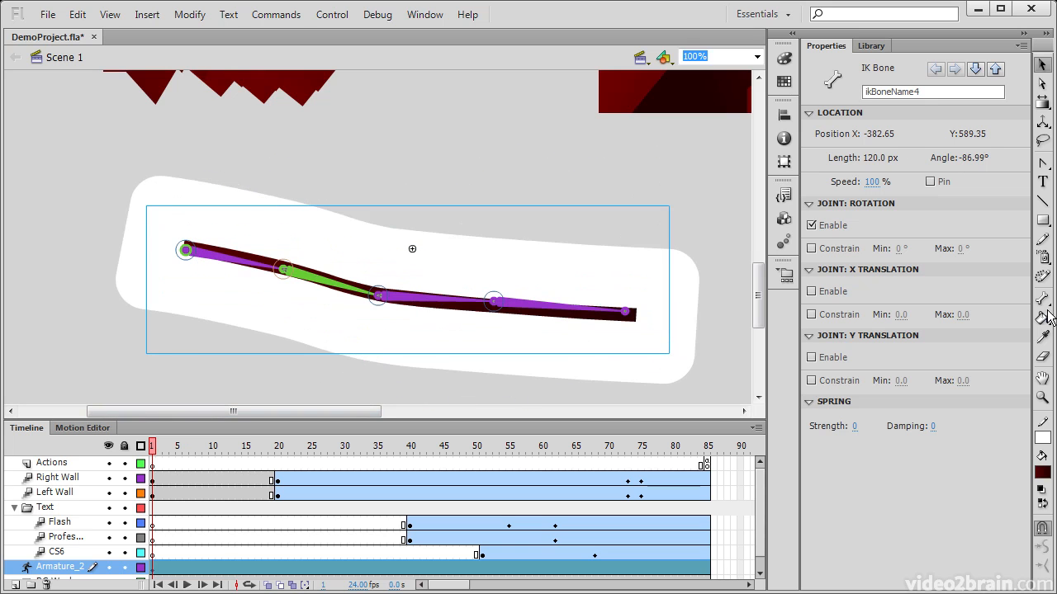
mouse_move(1043, 319)
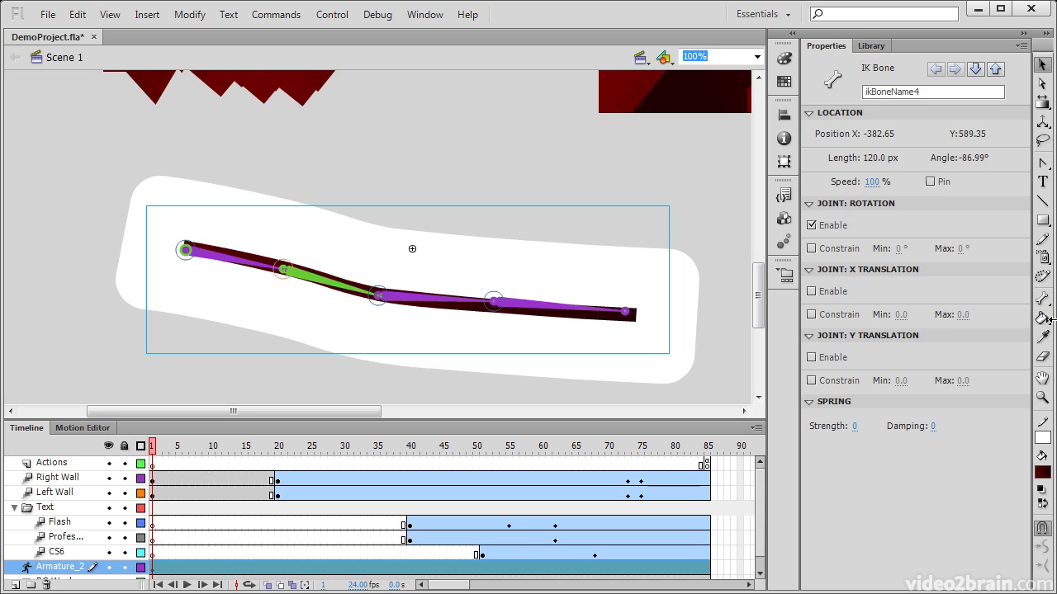
mouse_move(1043, 318)
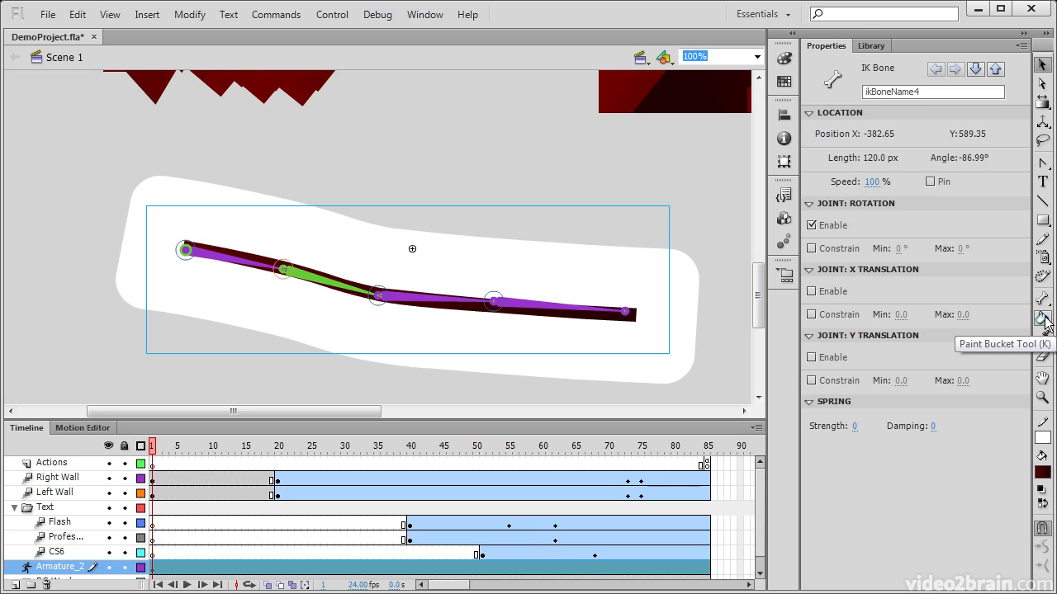
- Use the Paint Bucket/Ink Bottle flyout's Eyedropper to make bright red the fill
click(1042, 318)
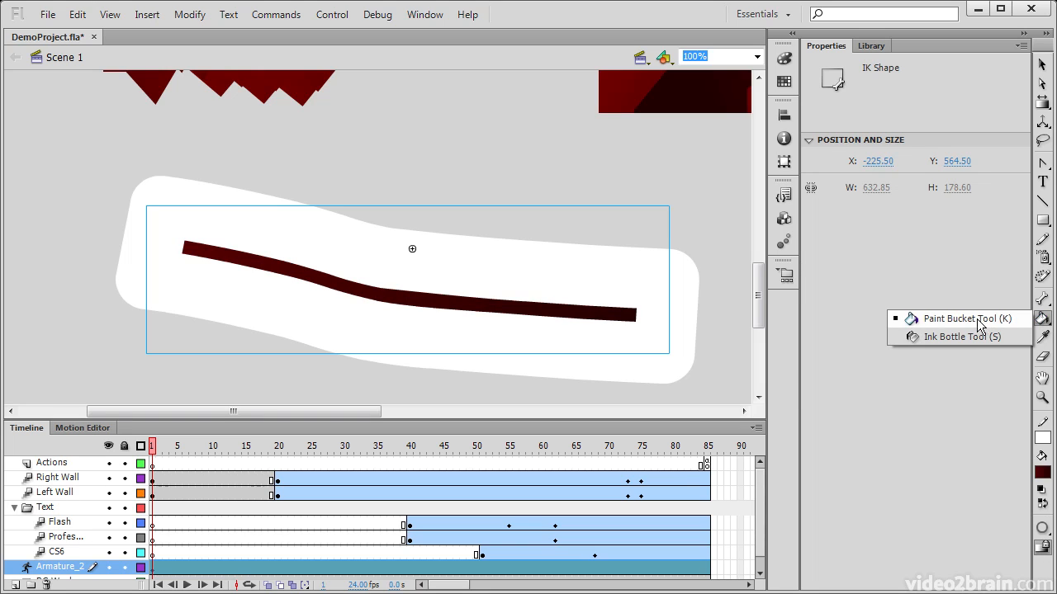
mouse_move(961, 336)
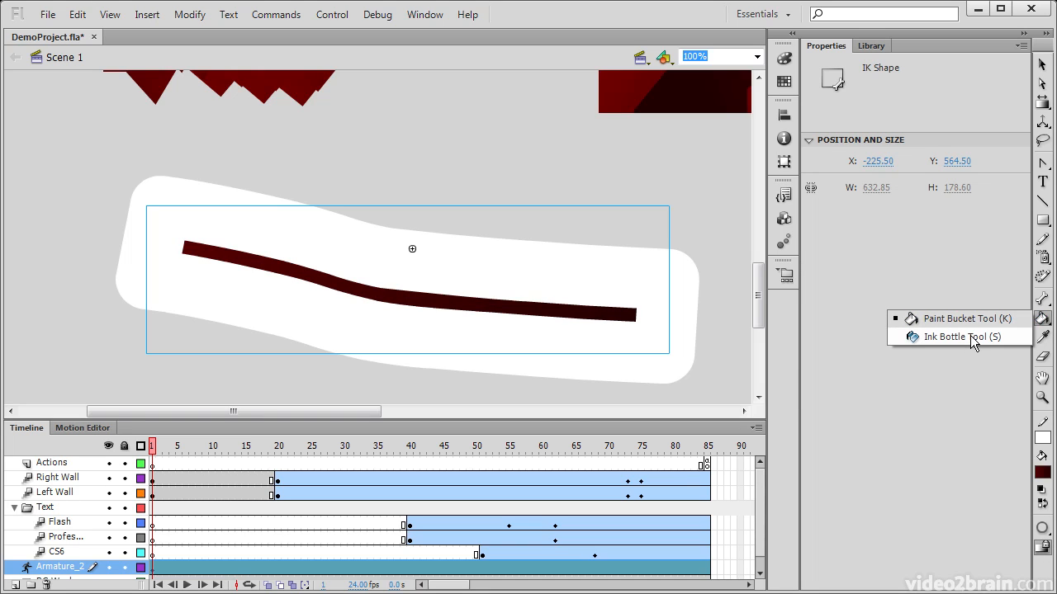
mouse_move(966, 319)
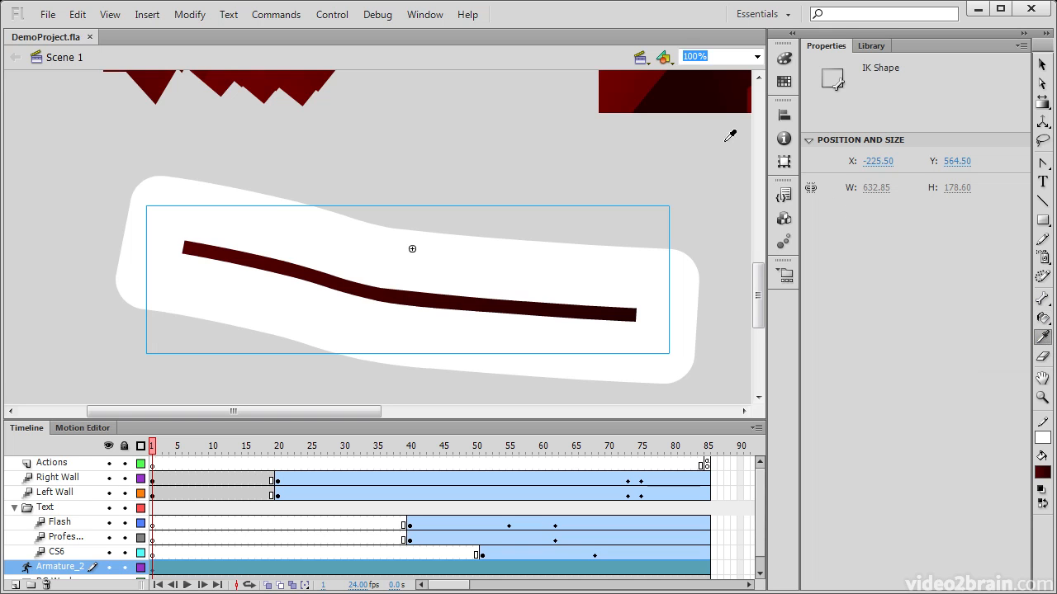
scroll(up, 3)
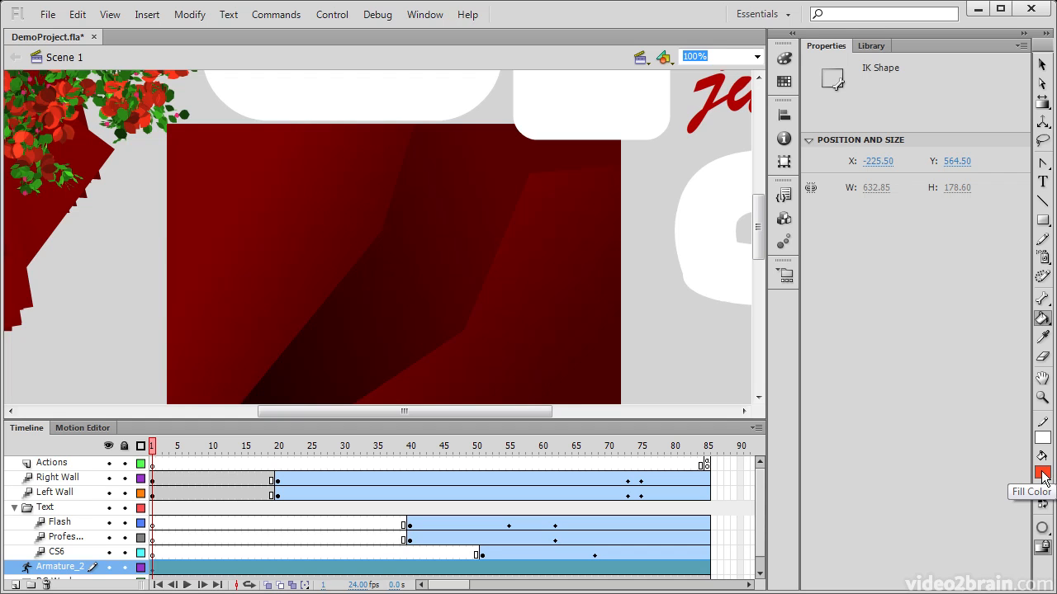
mouse_move(1019, 343)
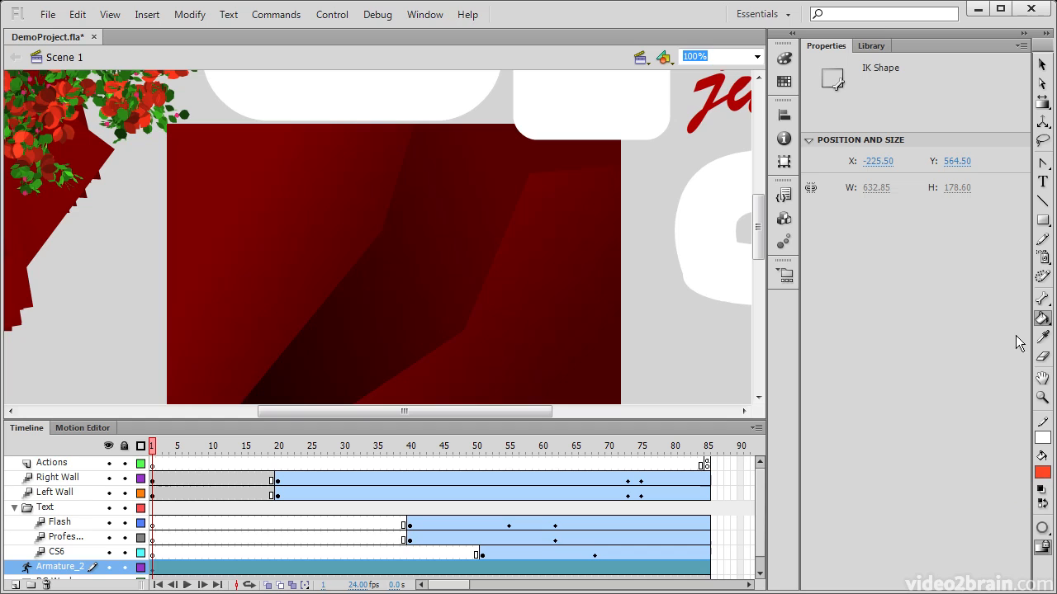
mouse_move(1043, 357)
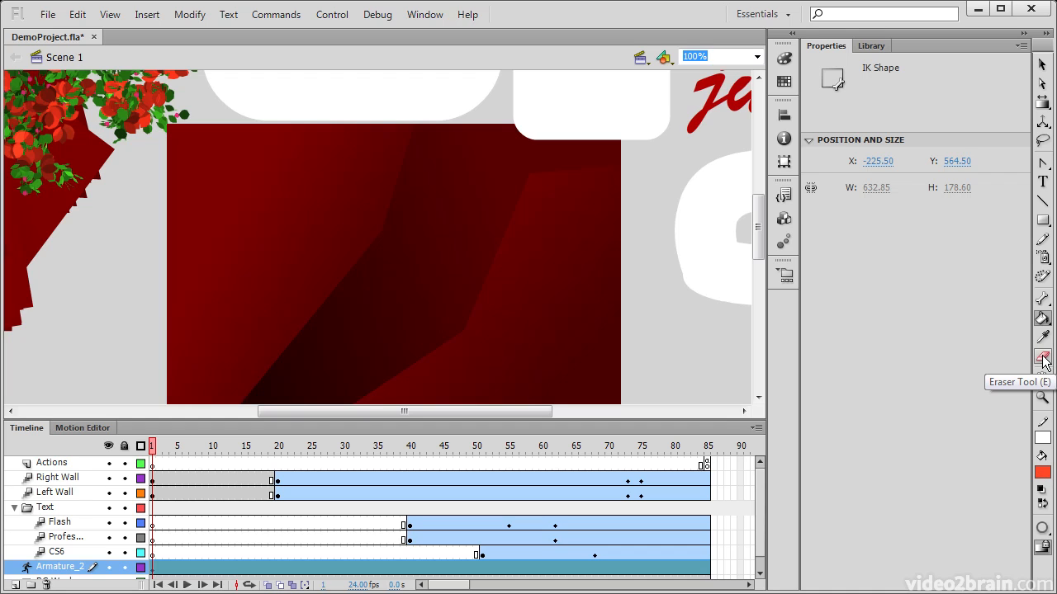
mouse_move(1043, 378)
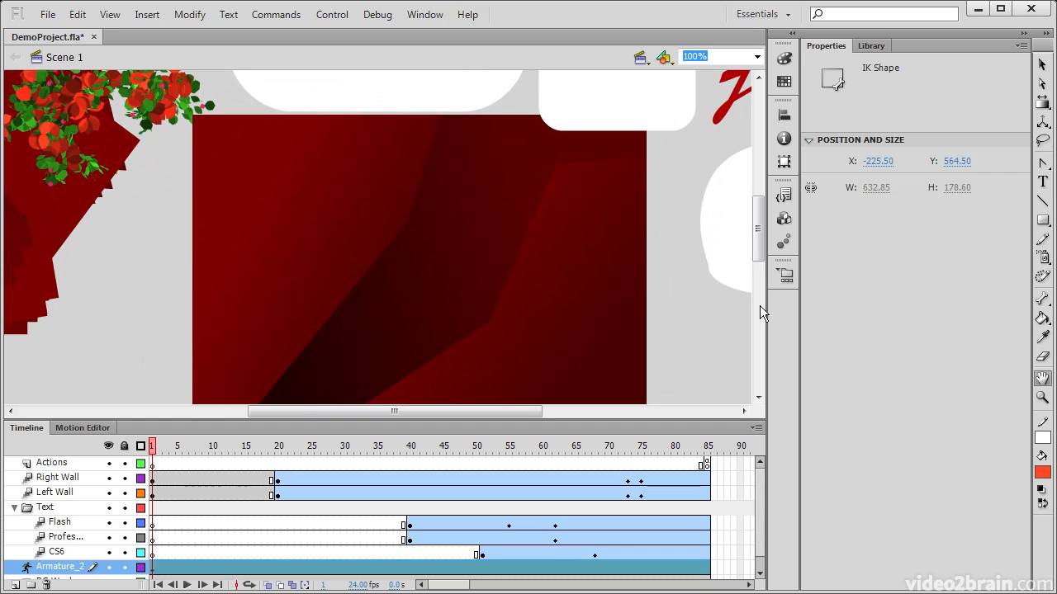
mouse_move(1041, 378)
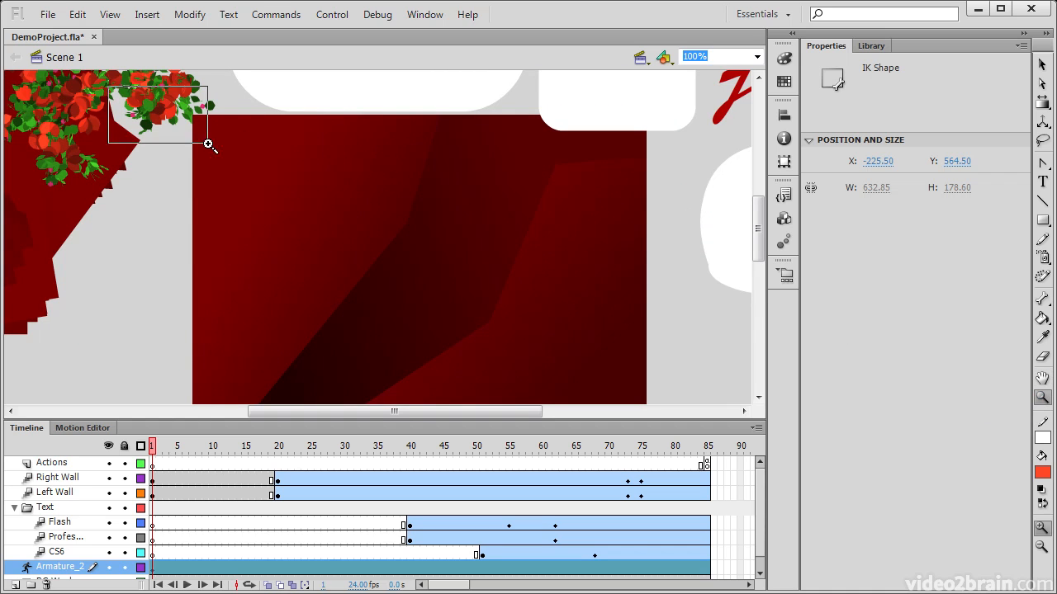
- Magnify the Deco garden flower cluster at the stage's top left up close
click(208, 144)
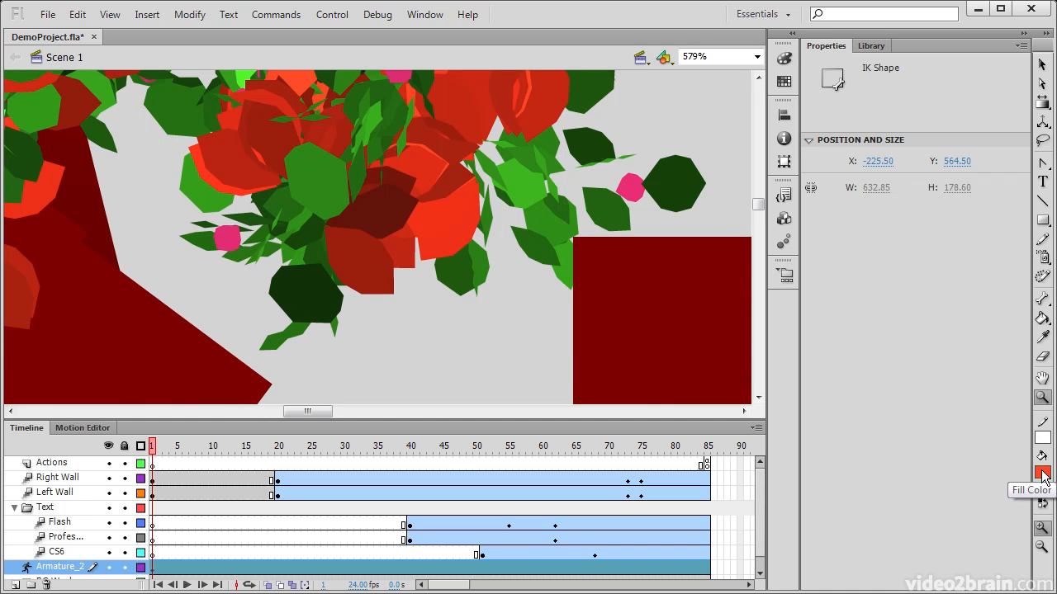
- Use the stroke and fill swatches to restore a black stroke and white fill
click(1043, 471)
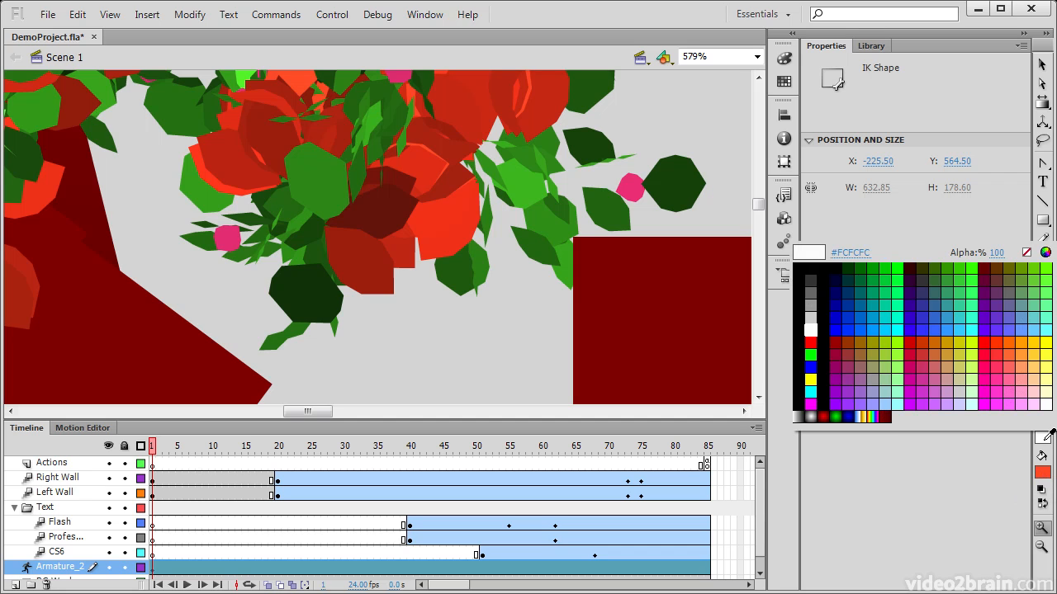
click(938, 348)
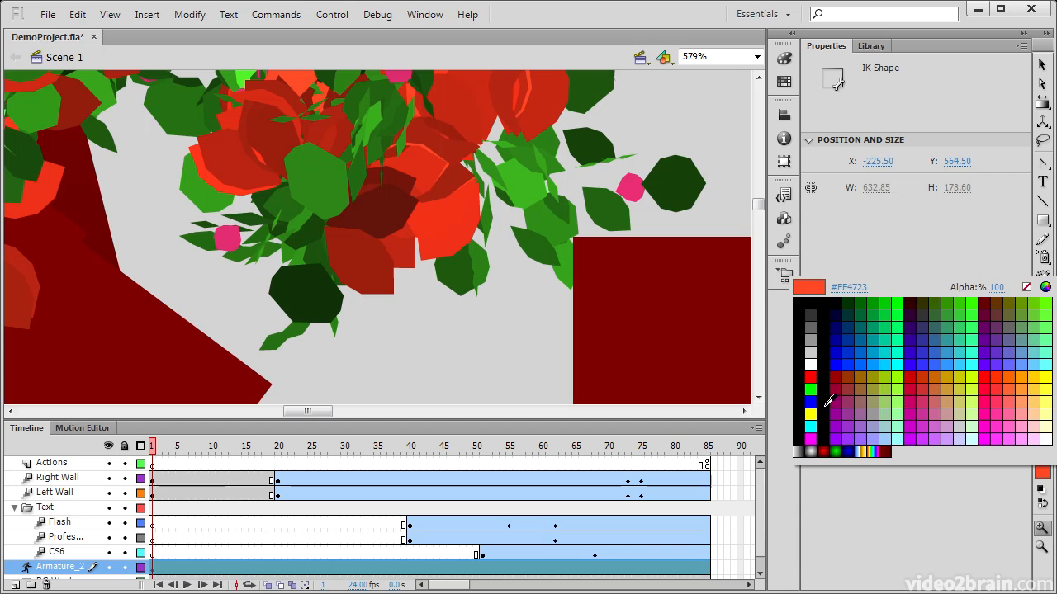
click(948, 472)
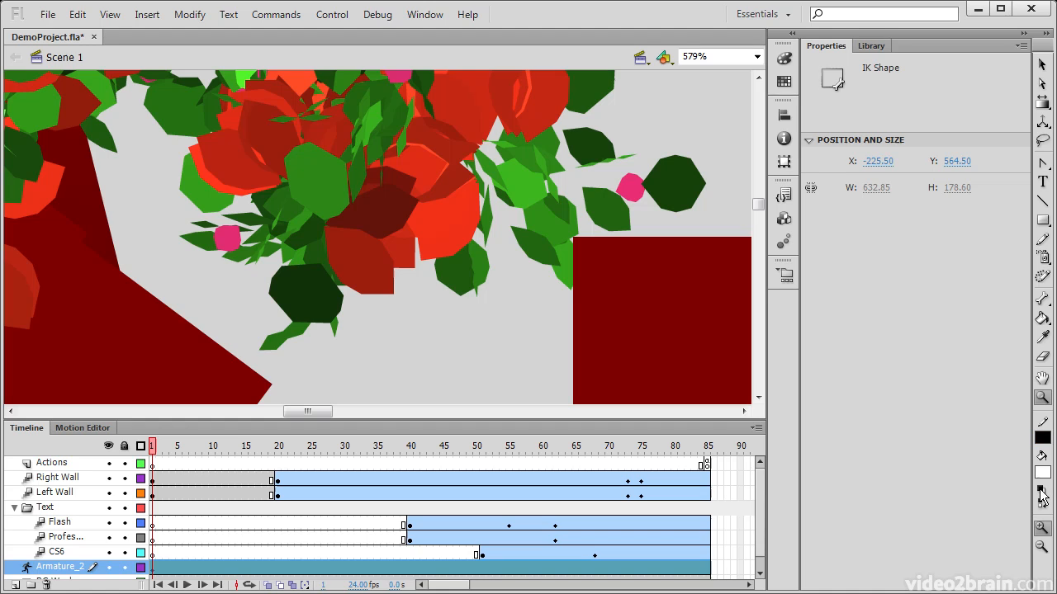
mouse_move(1042, 504)
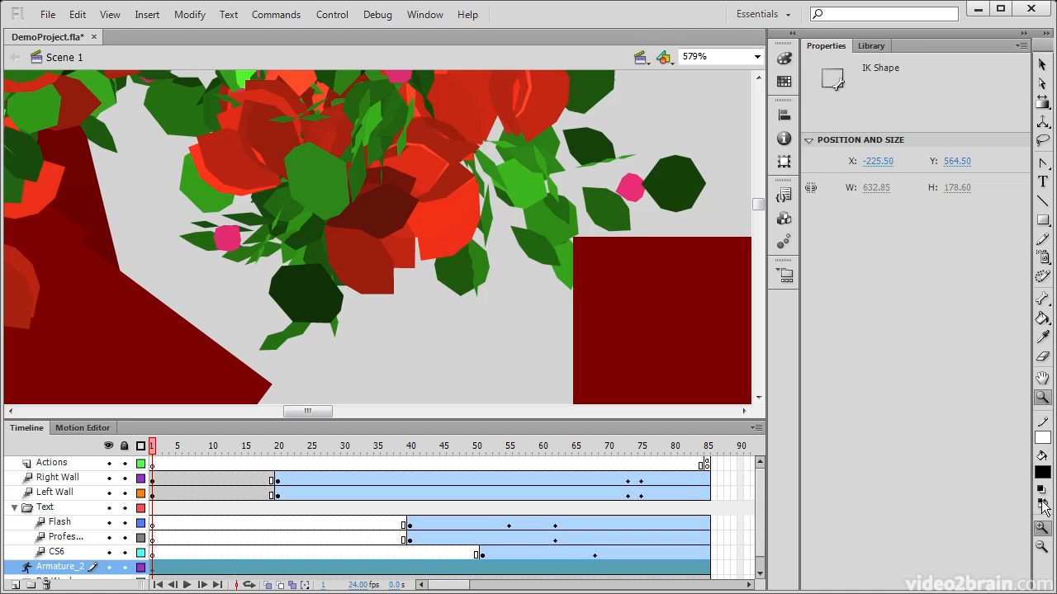
mouse_move(1042, 504)
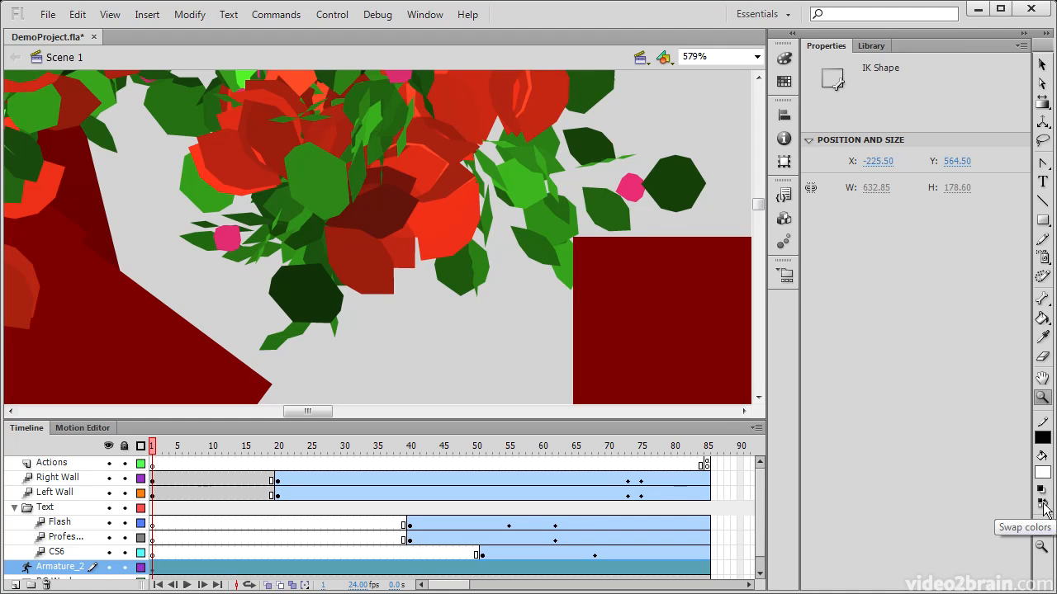
mouse_move(1043, 548)
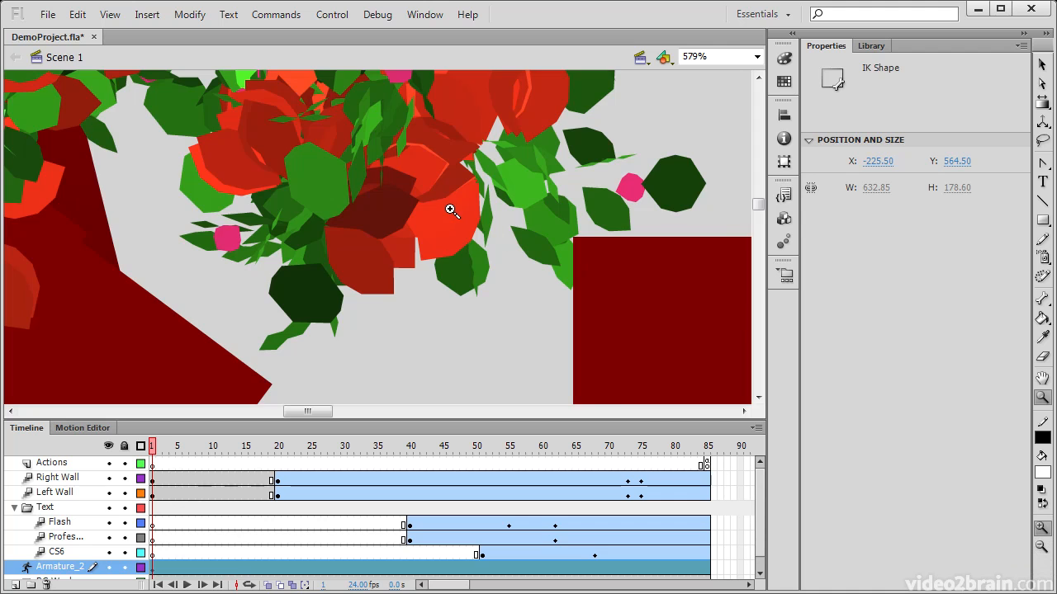
- Zoom out to about 62% to show flowers, curved bar and rectangles together
click(1043, 547)
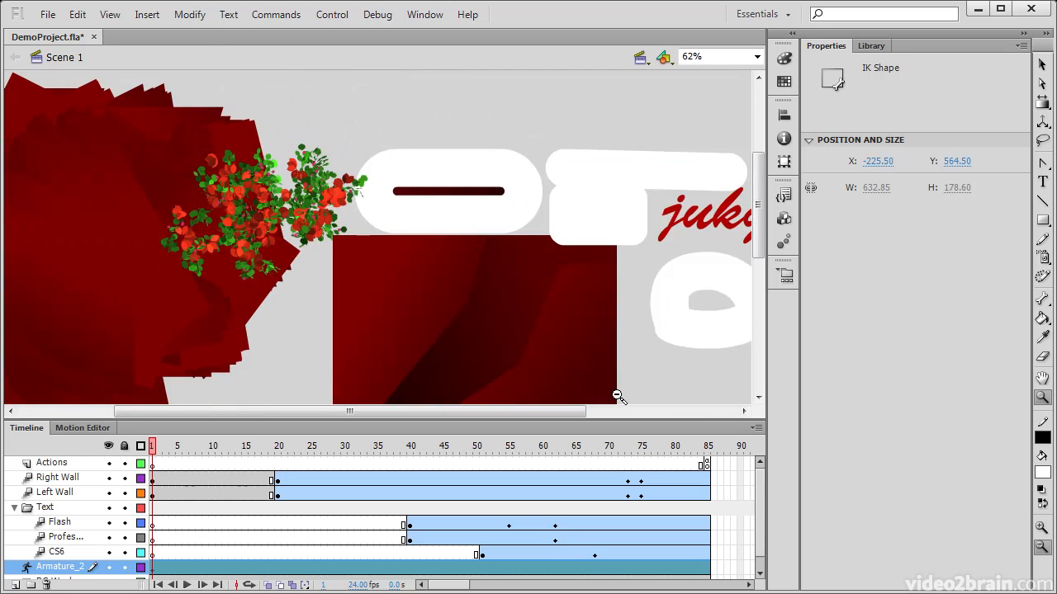
mouse_move(657, 356)
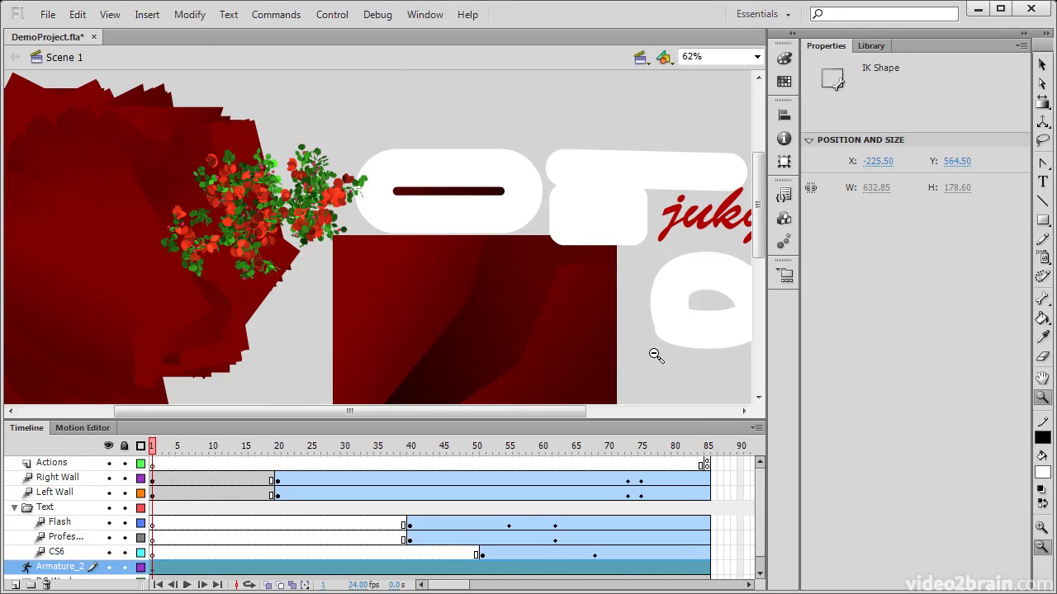